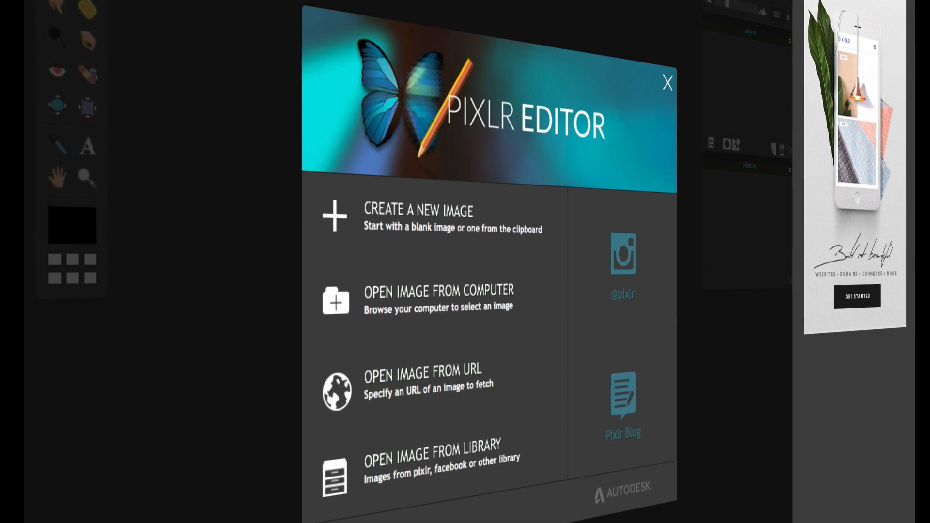
mouse_move(460, 218)
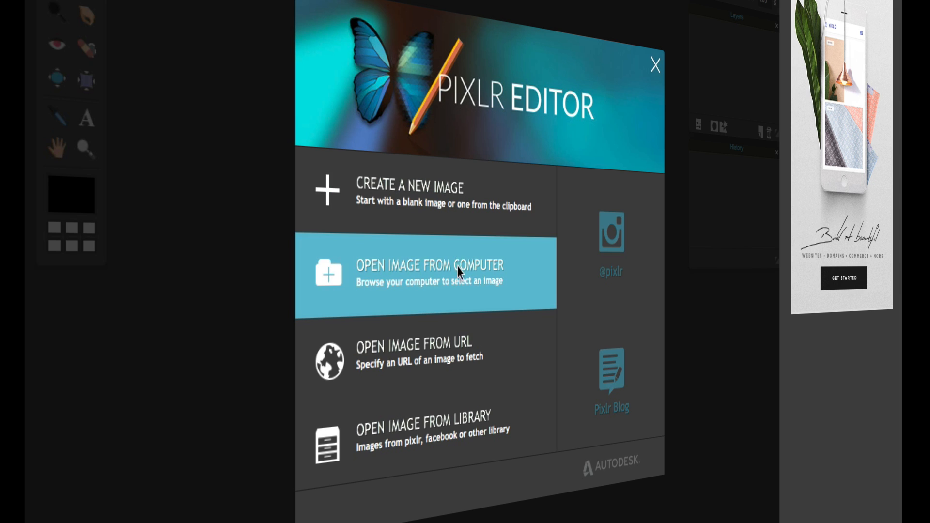
mouse_move(466, 334)
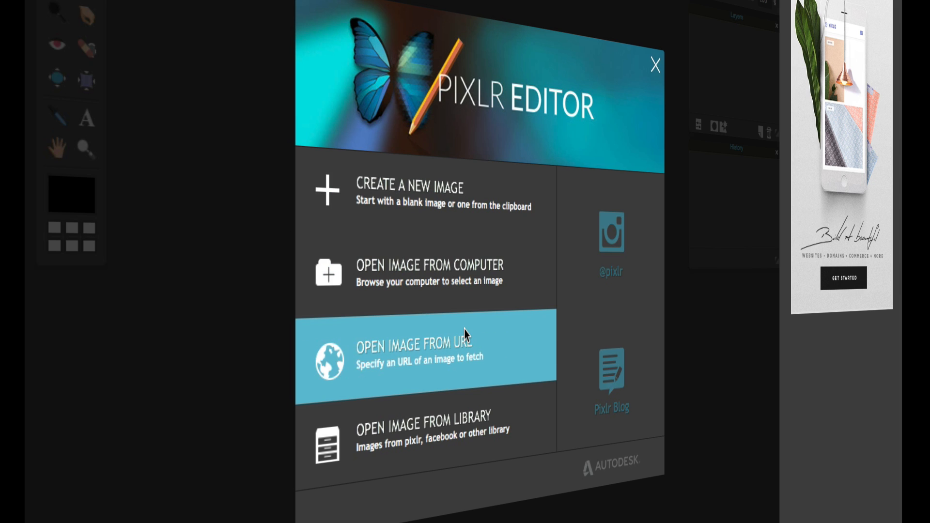
mouse_move(481, 415)
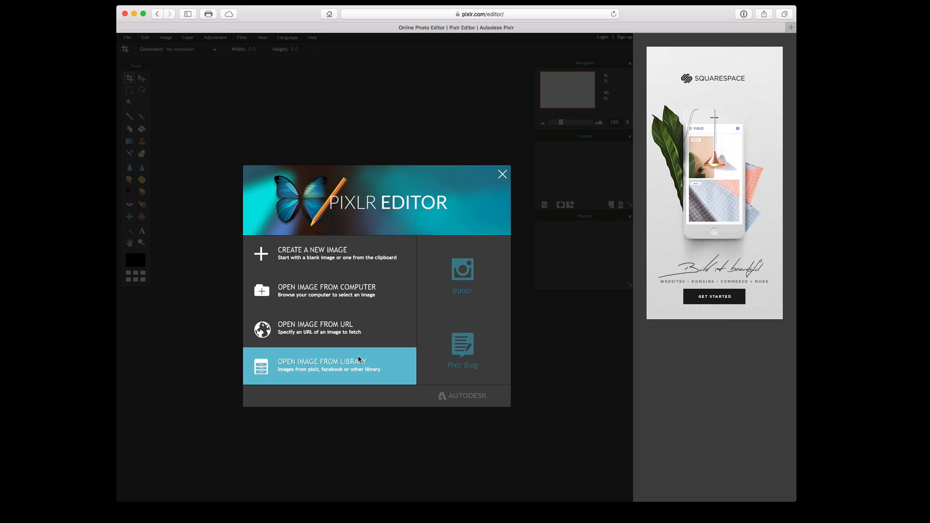
- Dismiss the welcome dialog and log in to the Pixlr account with the password
left_click(502, 174)
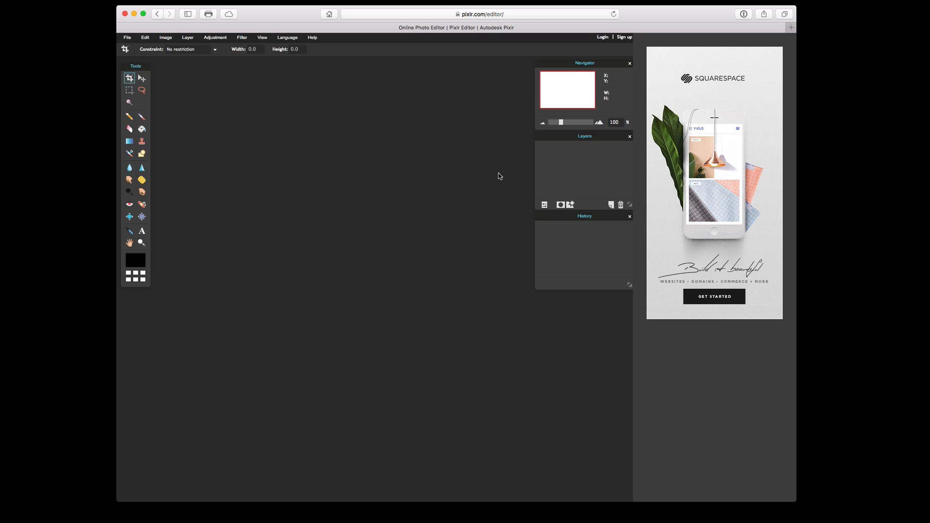
left_click(603, 37)
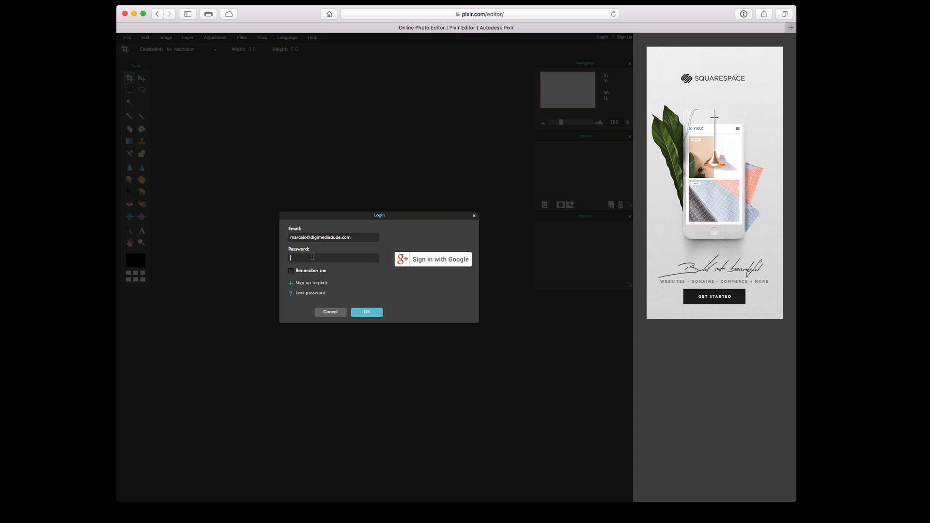
type("password")
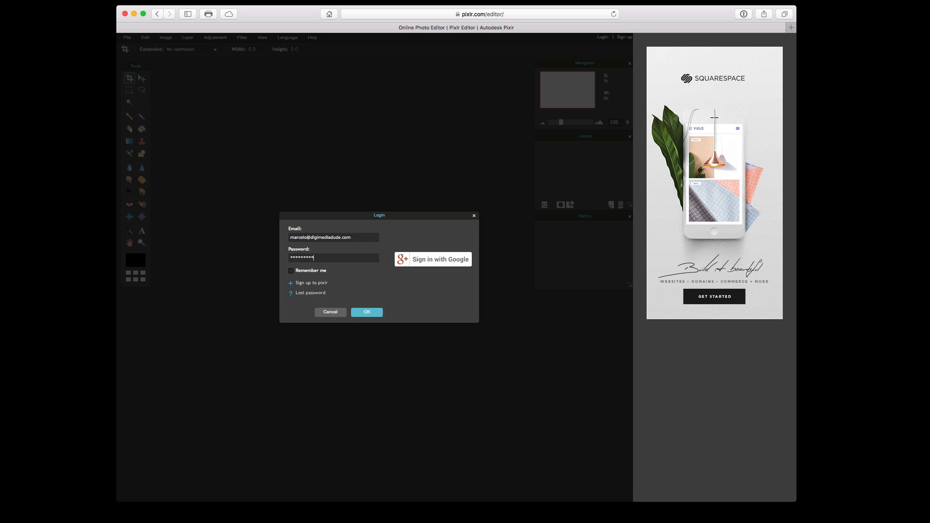
left_click(366, 312)
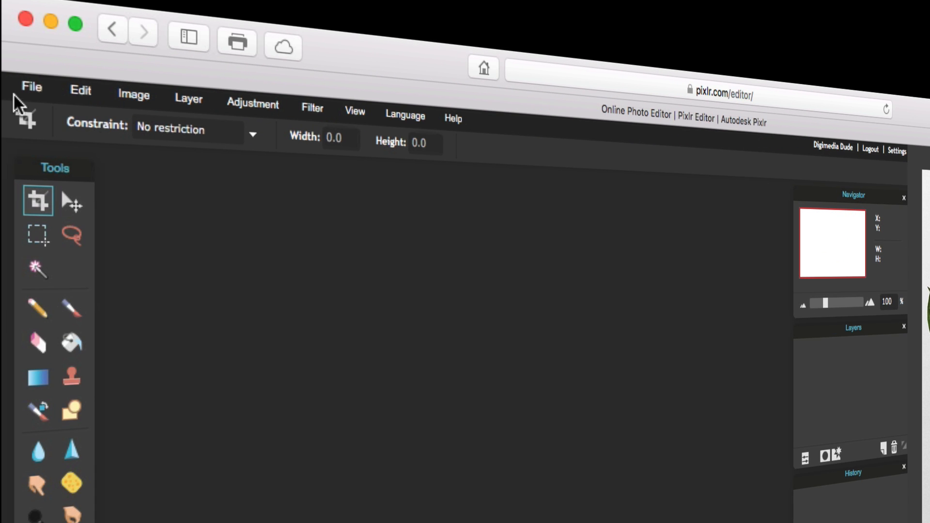
- Open boston-trip-2015-16.jpg from the Boston 2015 folder via File > Open image
left_click(31, 87)
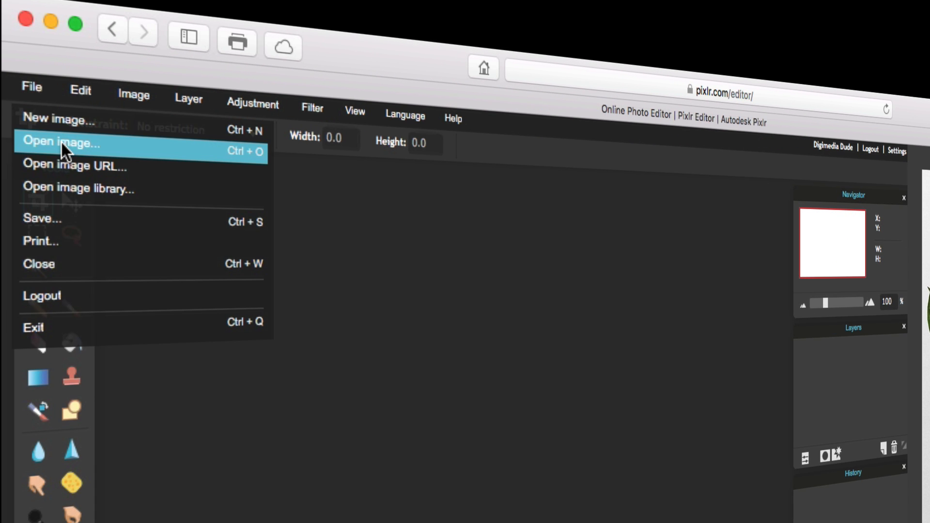
left_click(62, 144)
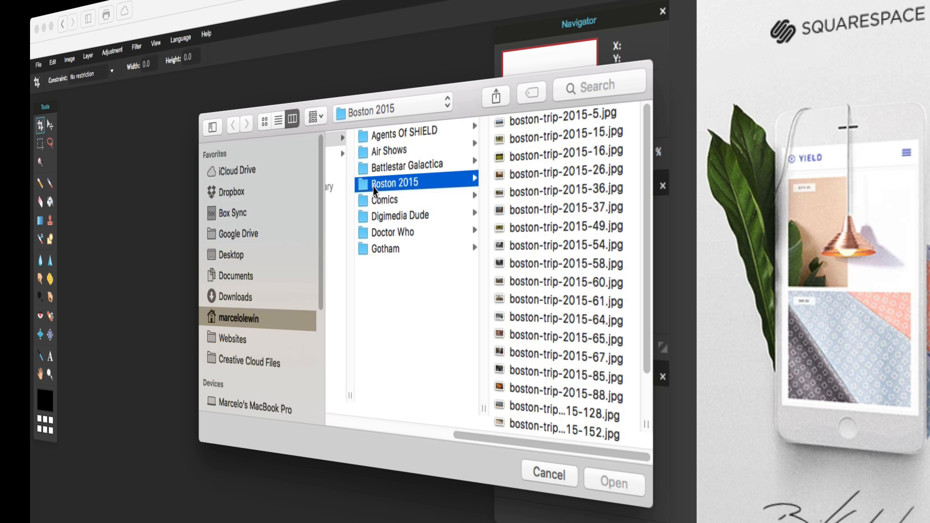
mouse_move(541, 167)
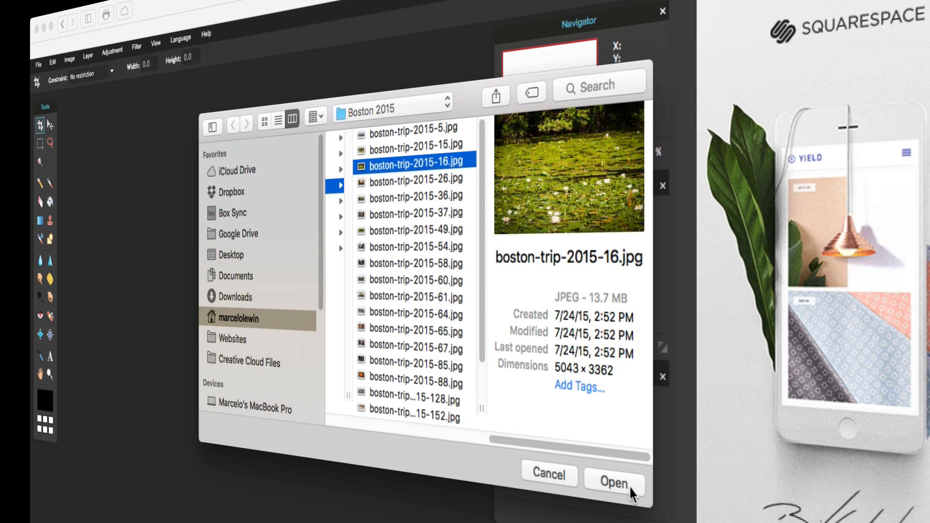
left_click(614, 476)
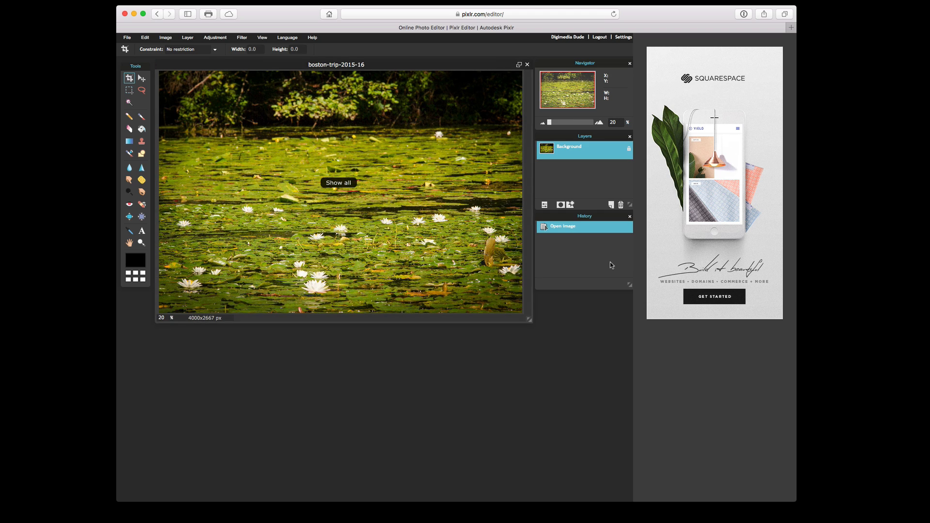
mouse_move(186, 83)
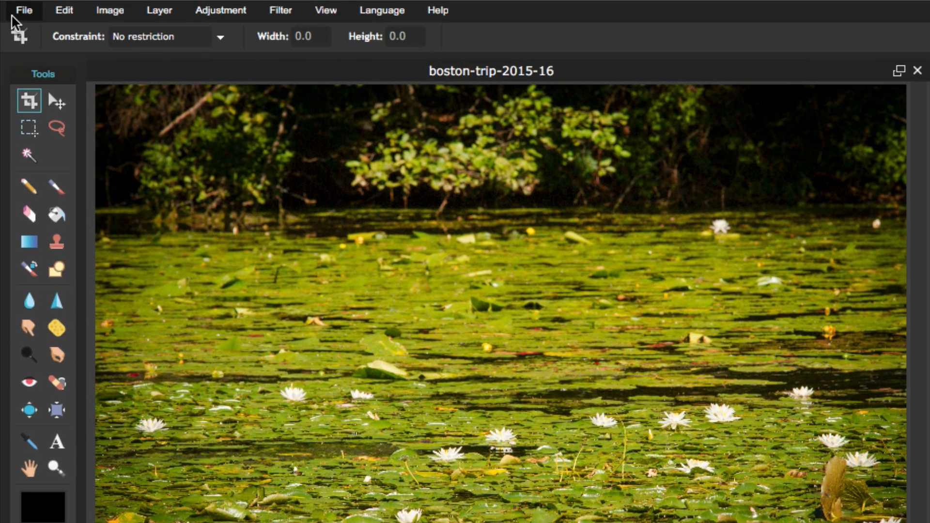
mouse_move(92, 20)
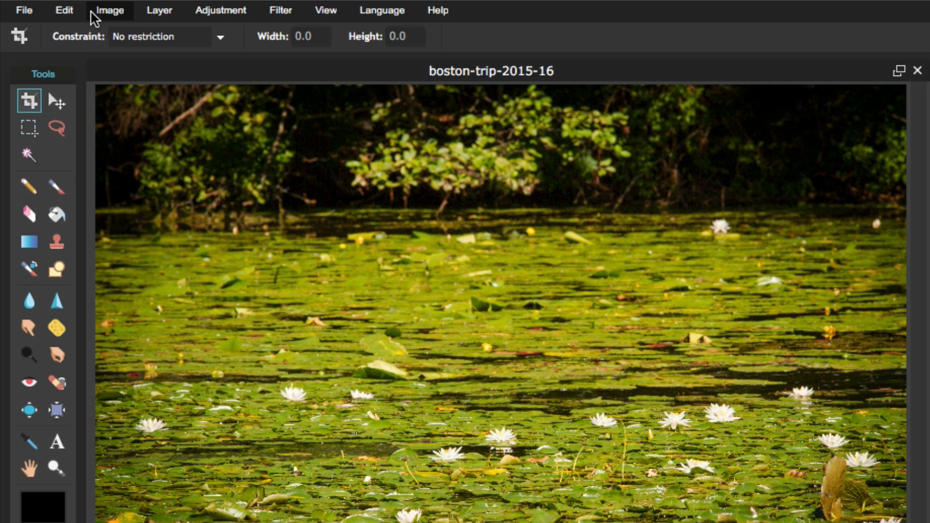
left_click(325, 9)
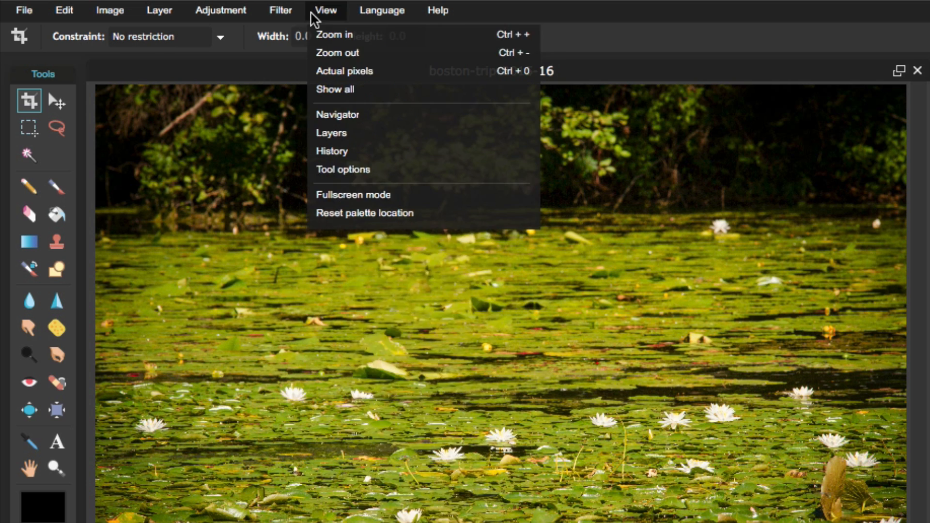
left_click(280, 9)
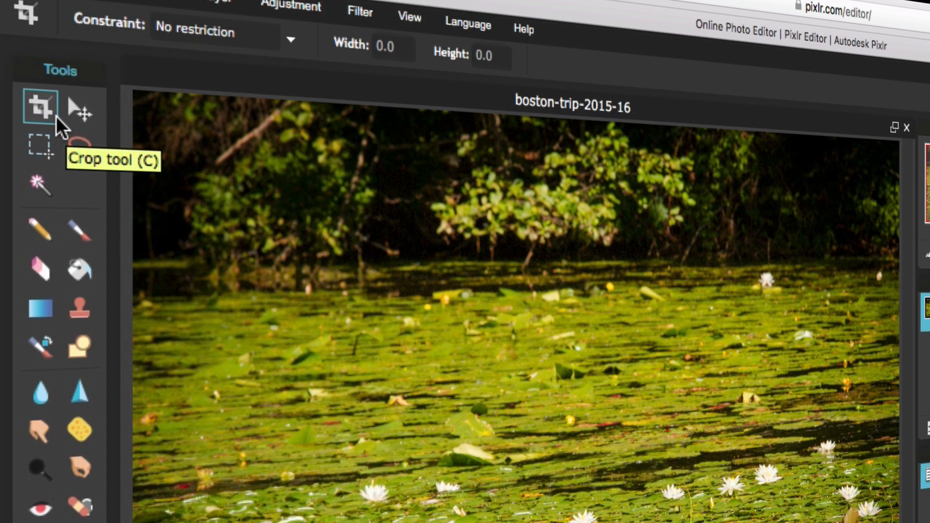
mouse_move(82, 109)
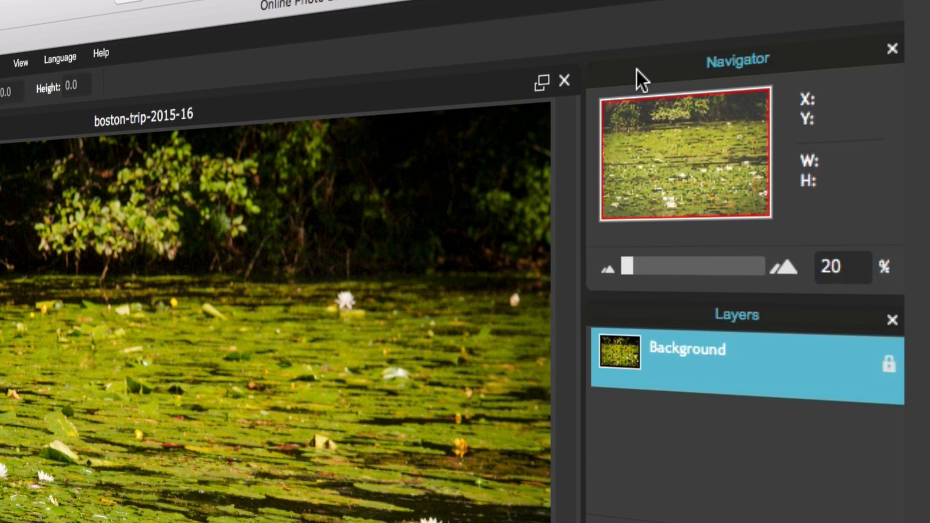
mouse_move(394, 252)
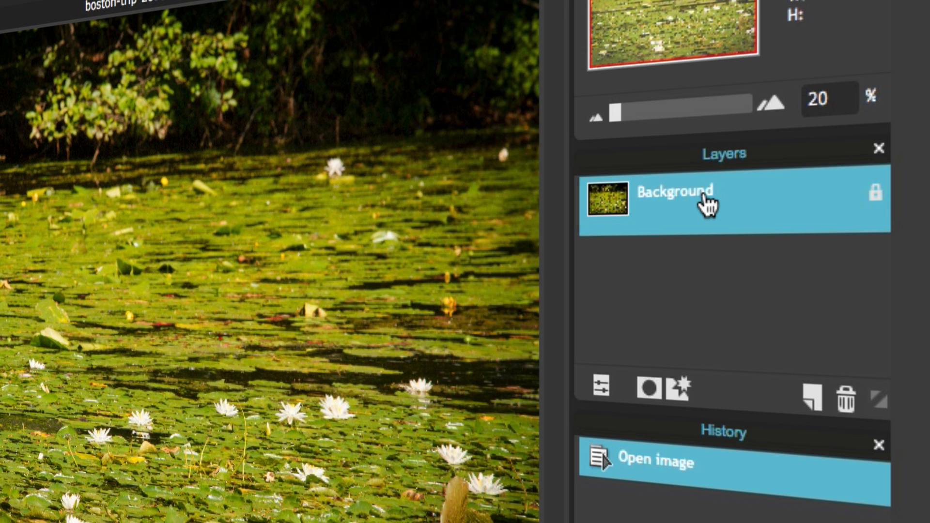
mouse_move(698, 208)
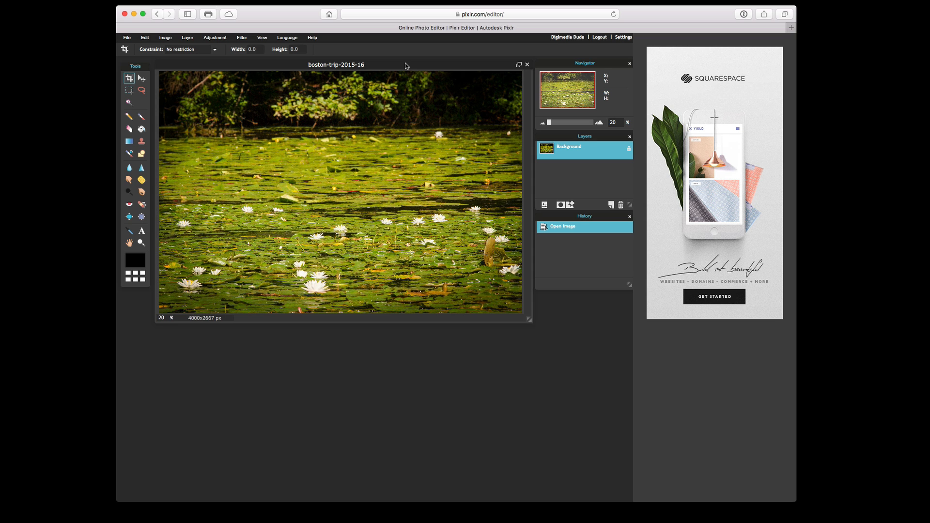
mouse_move(393, 66)
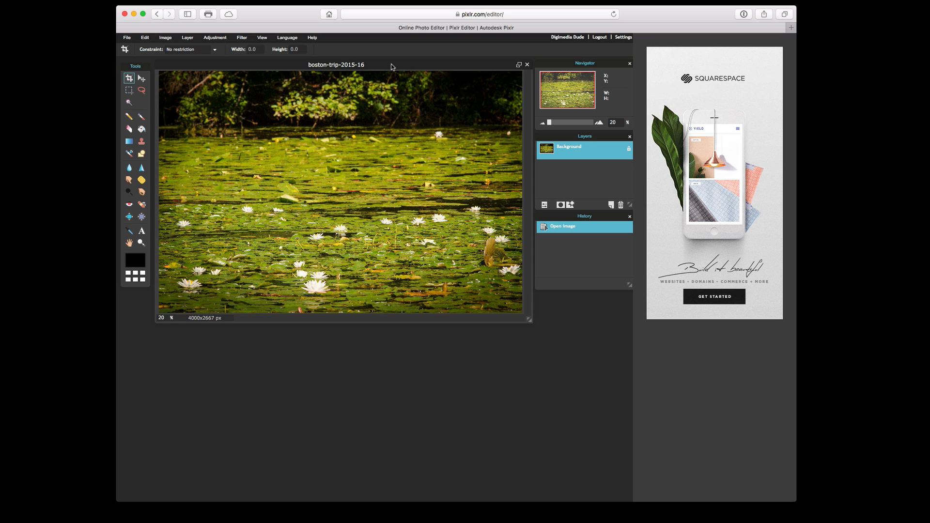
- Start a Vignette filter, move its dialog below the photo and lower Size from 50 to 39
left_click(241, 37)
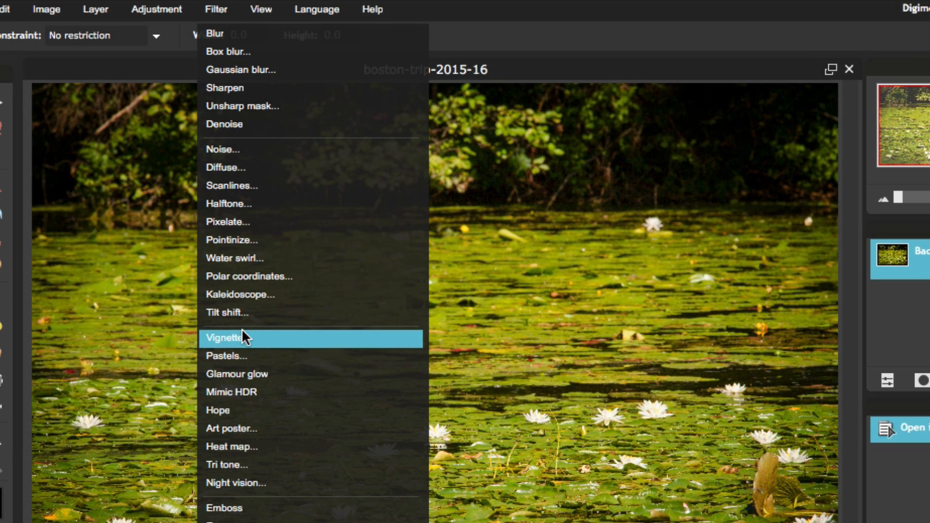
left_click(228, 338)
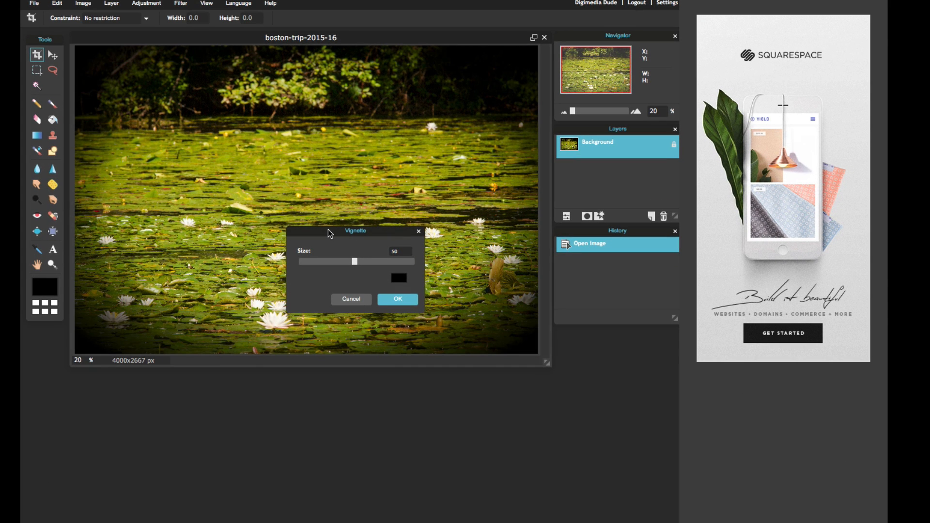
left_click_drag(355, 231, 381, 389)
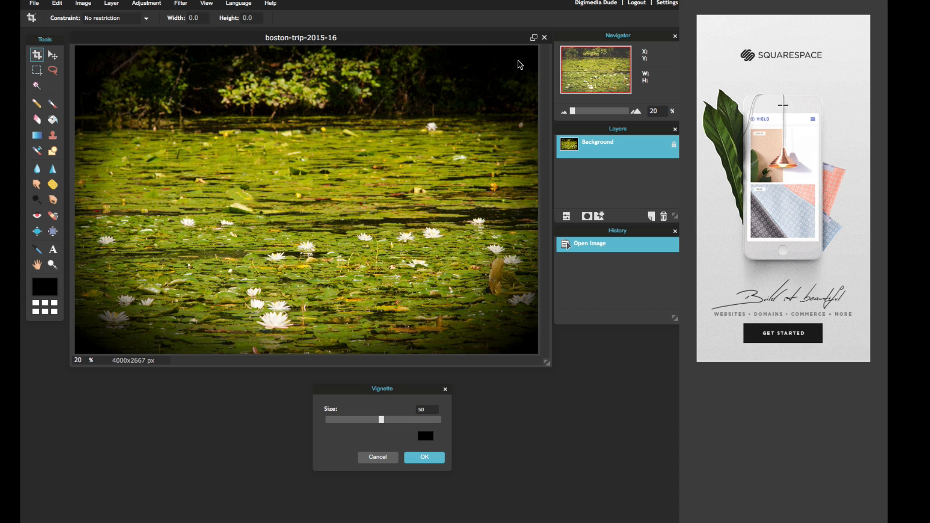
mouse_move(151, 339)
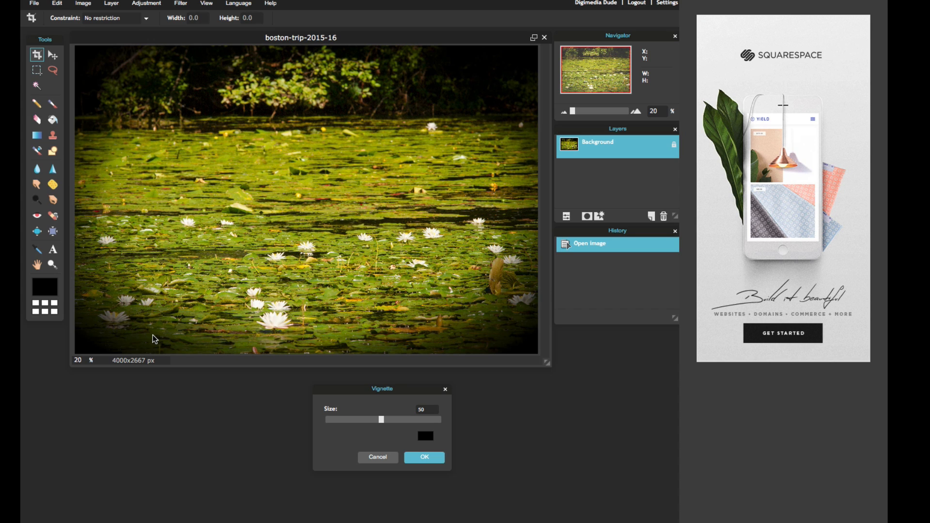
left_click_drag(381, 420, 372, 420)
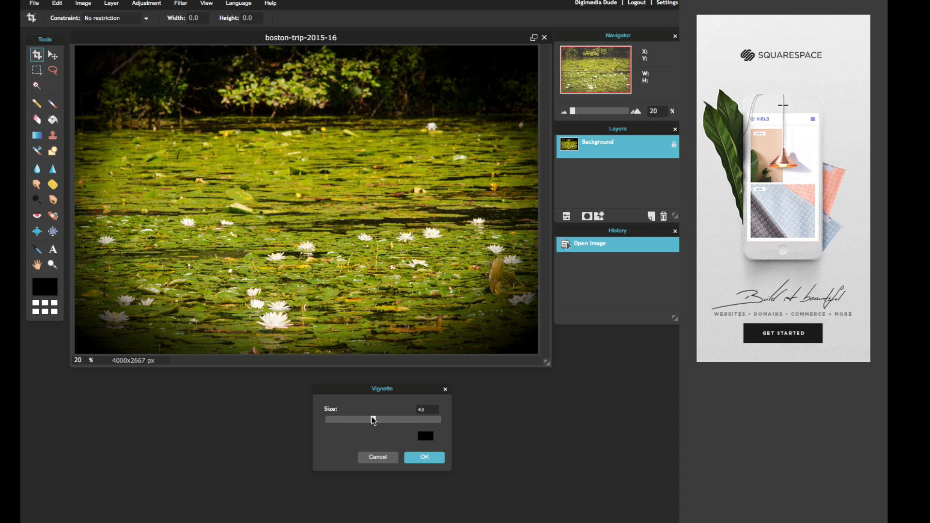
left_click_drag(374, 419, 369, 419)
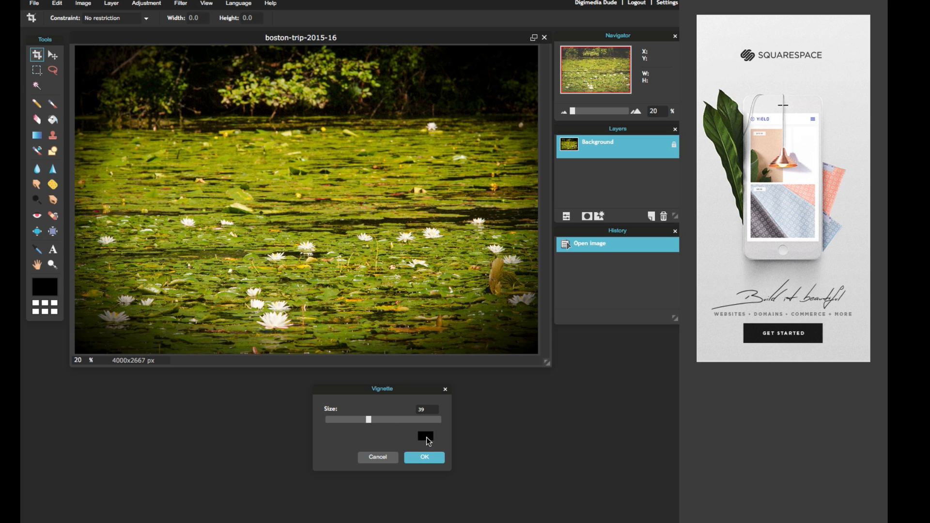
- Change the vignette colour from pink to a green hue and apply it to the photo
left_click(424, 436)
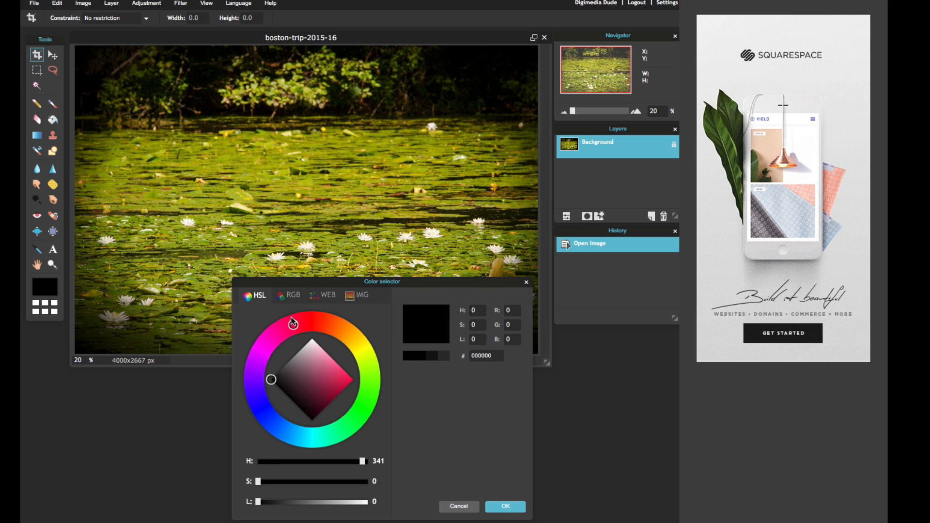
left_click(321, 392)
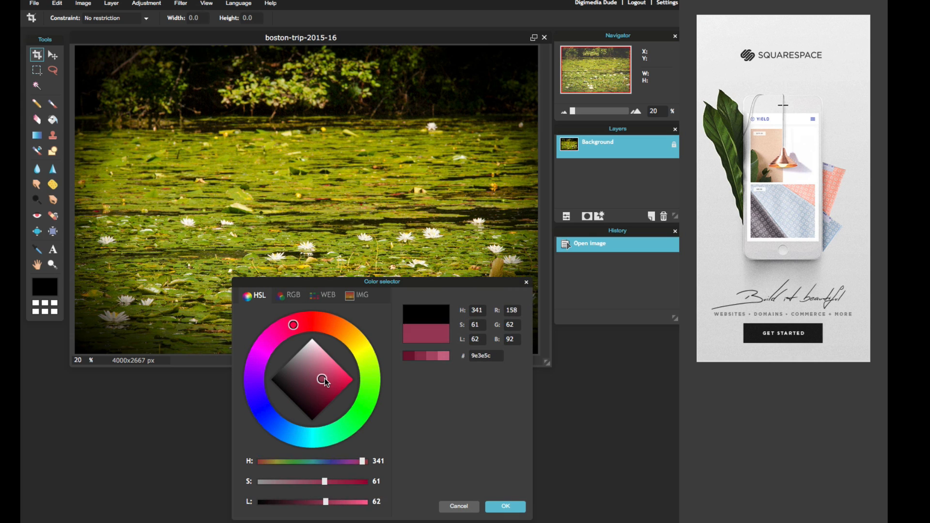
left_click(505, 506)
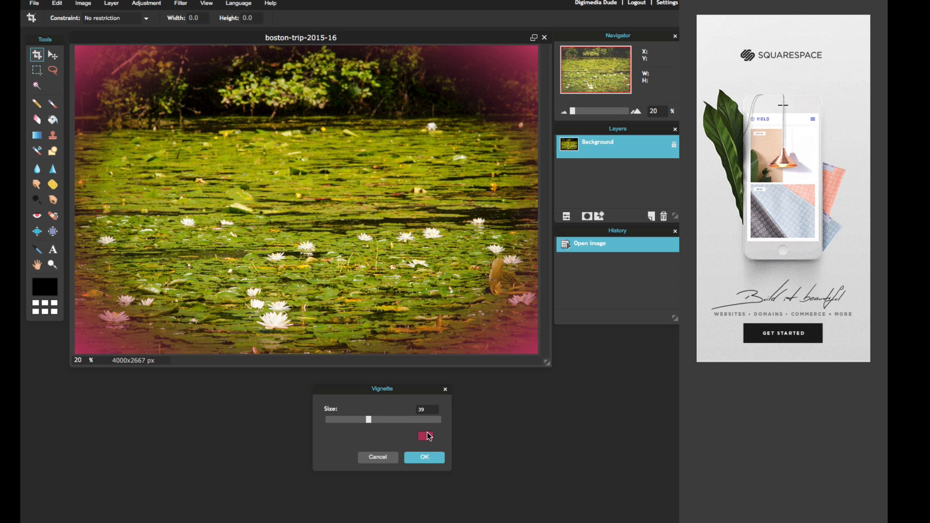
left_click(423, 436)
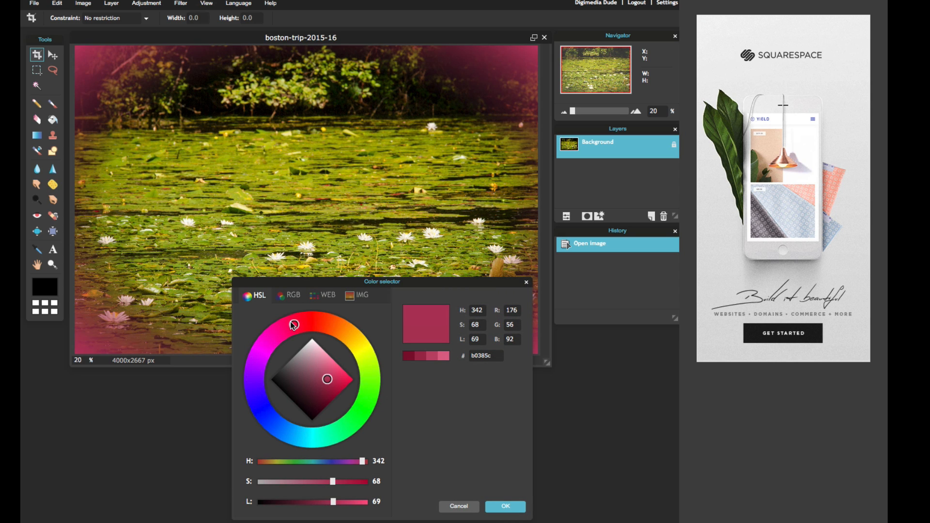
left_click(368, 383)
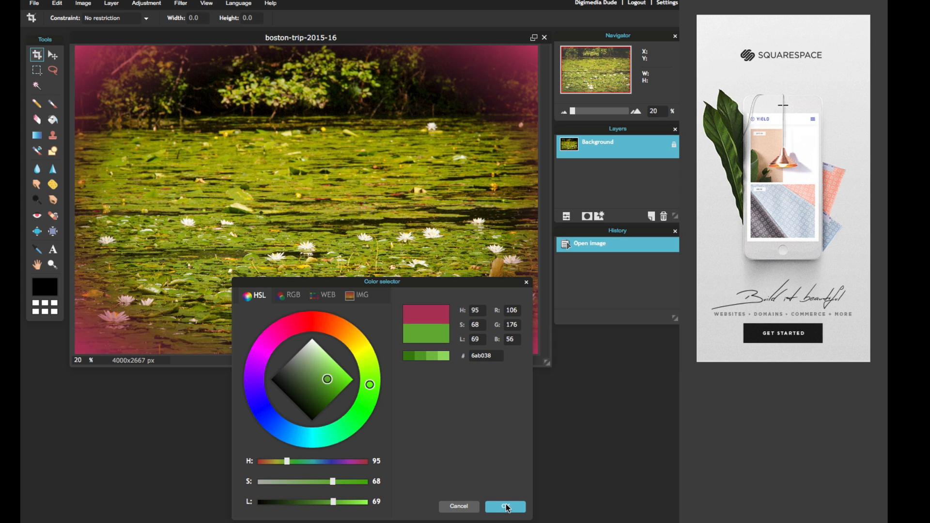
left_click(505, 507)
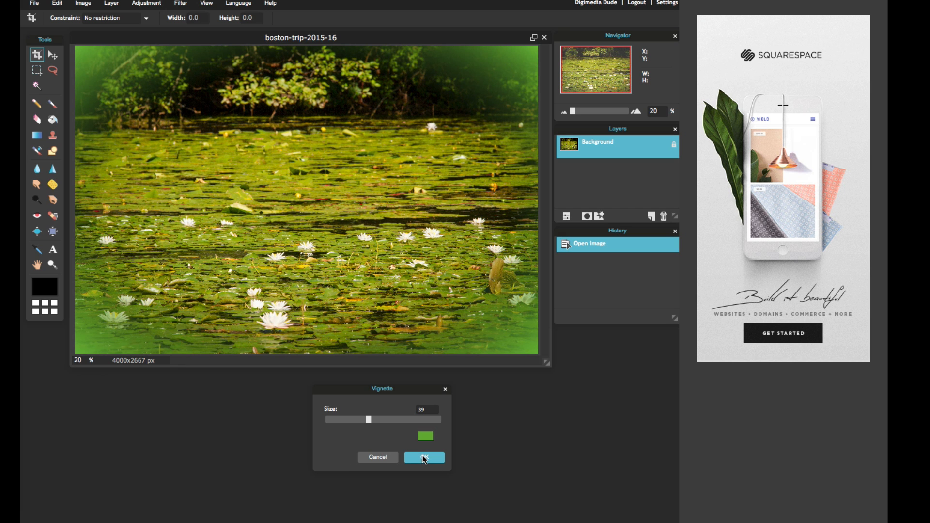
left_click(424, 457)
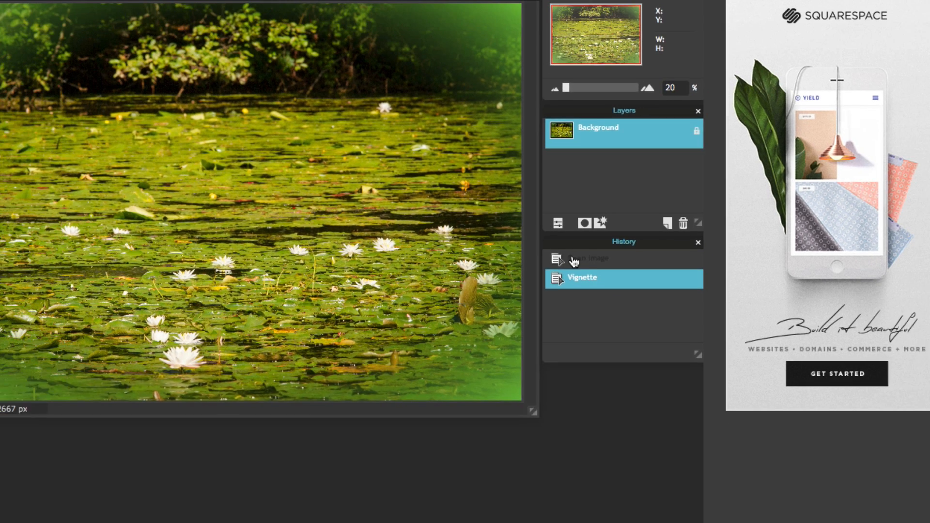
left_click(579, 258)
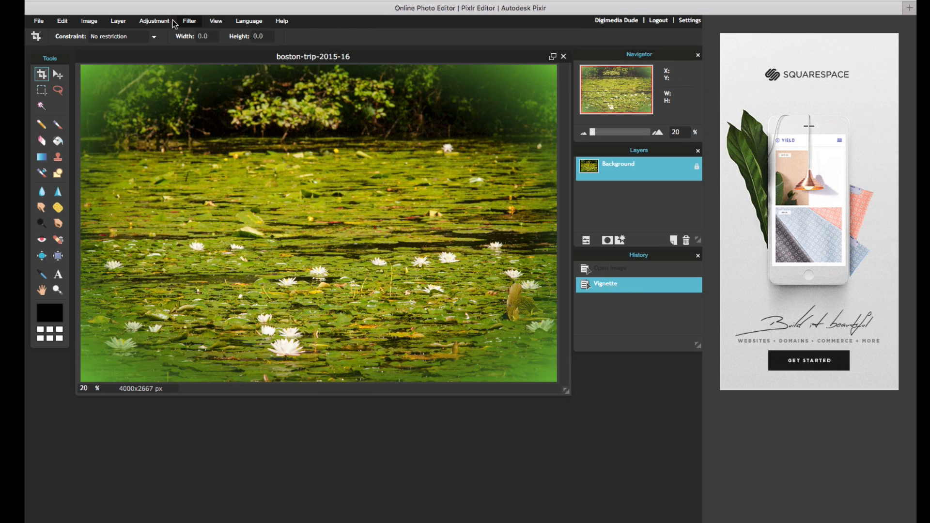
- Apply Brightness & Contrast with brightness -7 and contrast 15 to the photo
left_click(154, 22)
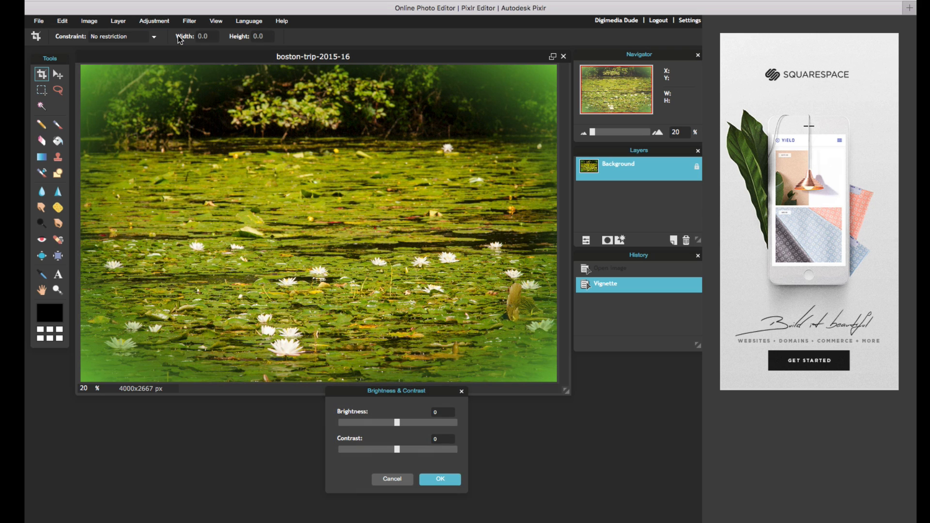
left_click_drag(398, 423, 409, 423)
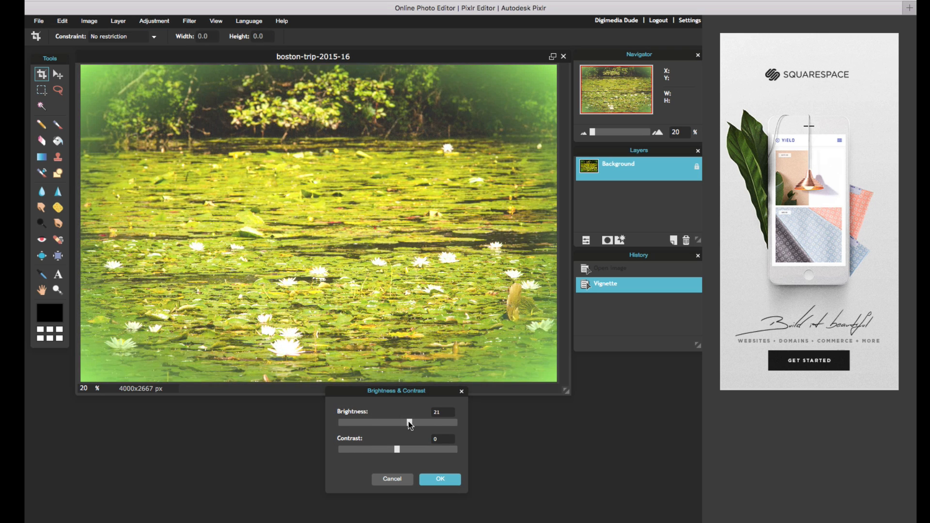
left_click_drag(407, 423, 391, 422)
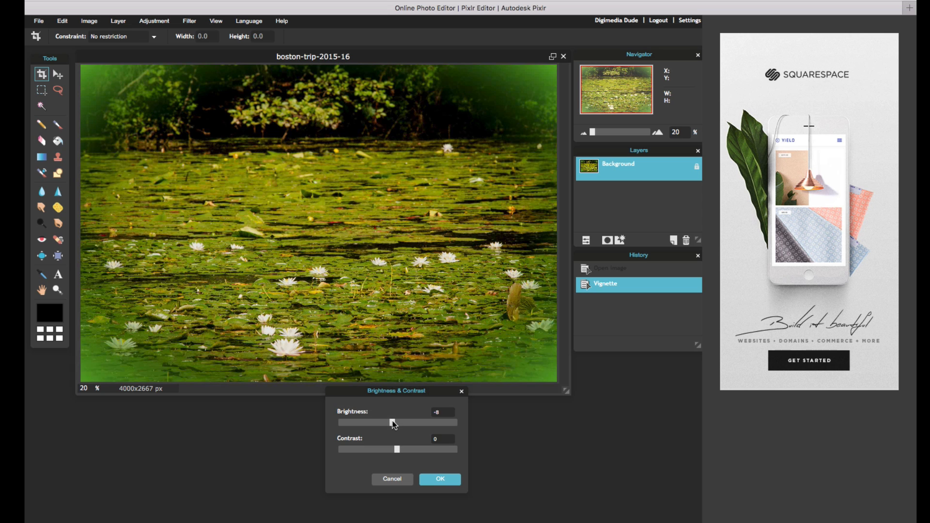
left_click_drag(378, 449, 406, 450)
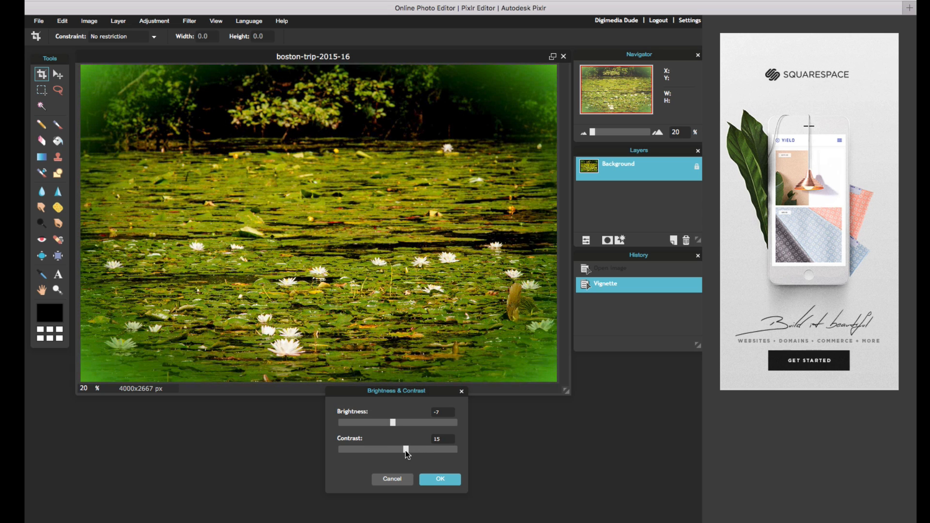
left_click(440, 478)
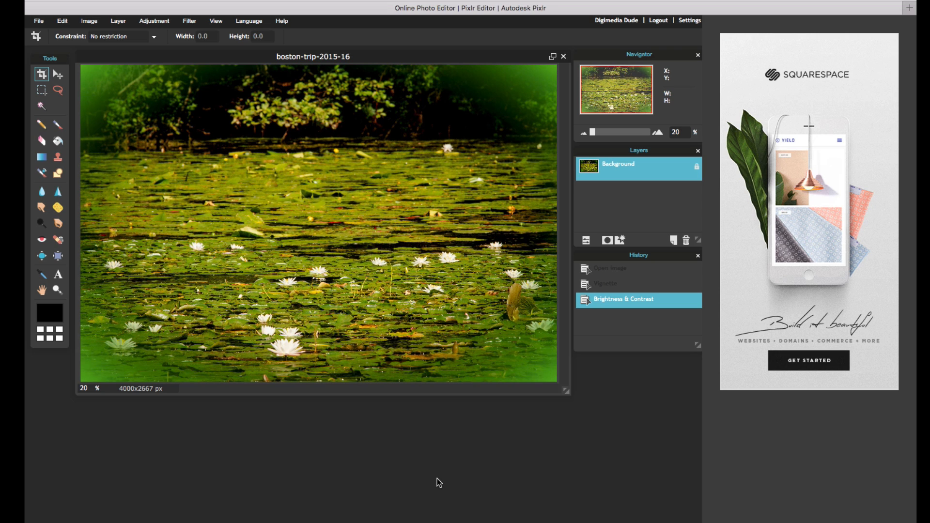
mouse_move(563, 62)
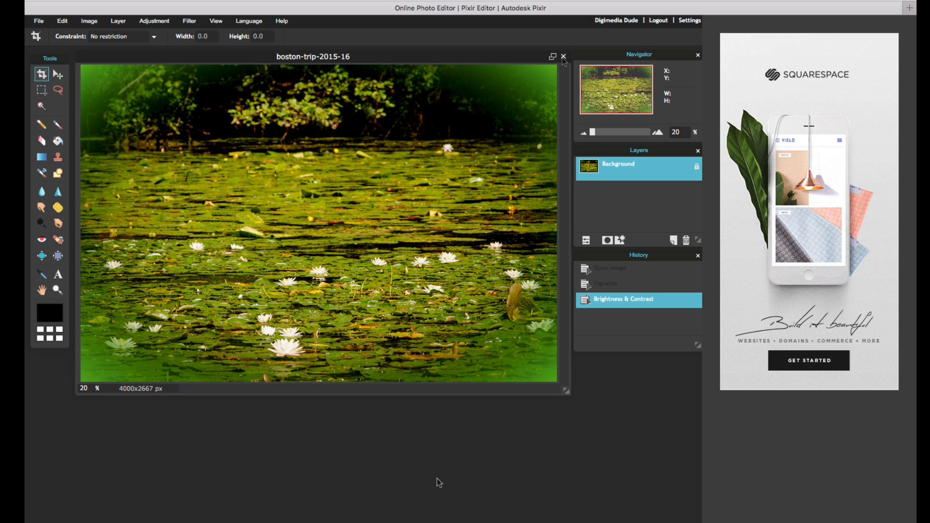
- Close the photo without saving and create a new 800×600 image named Testing
left_click(562, 56)
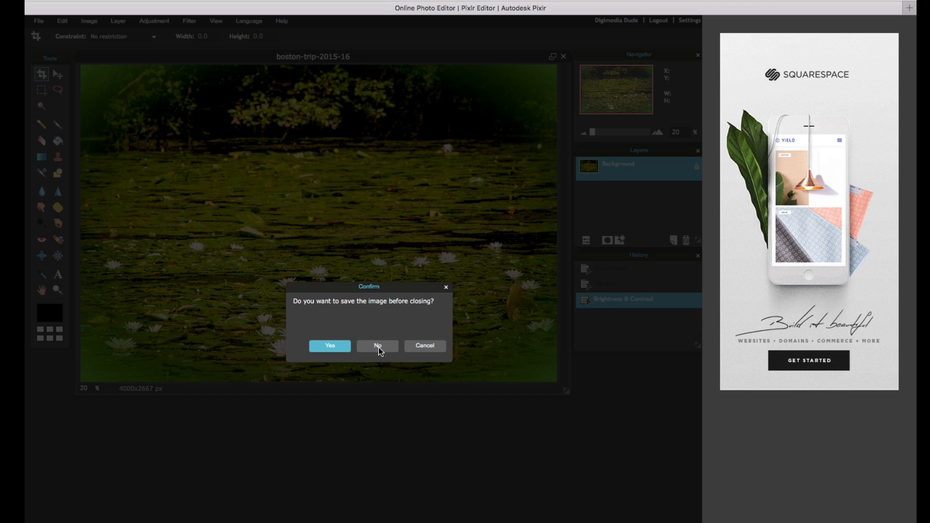
left_click(377, 346)
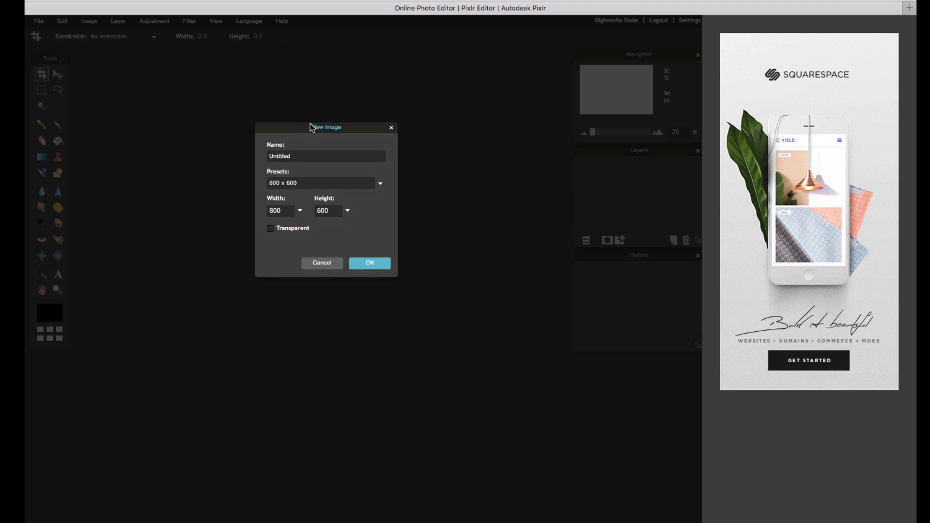
type("Te")
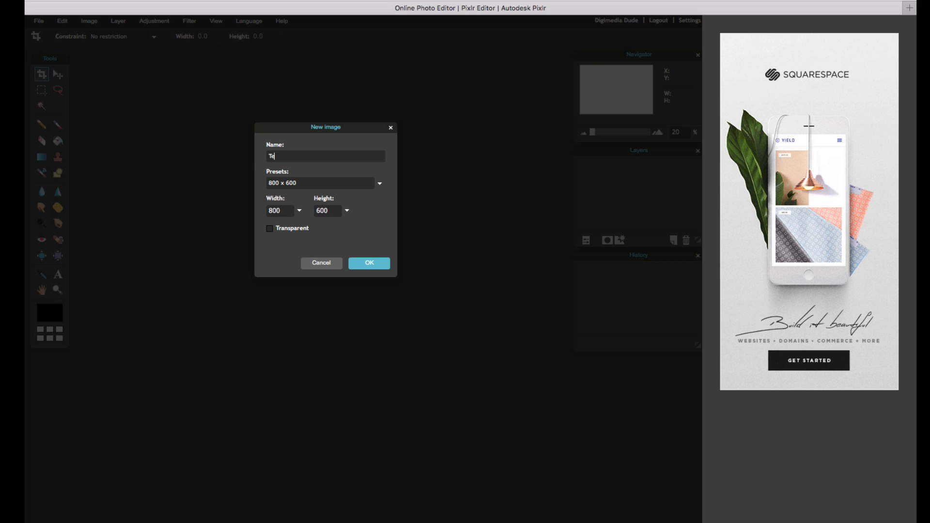
left_click(368, 264)
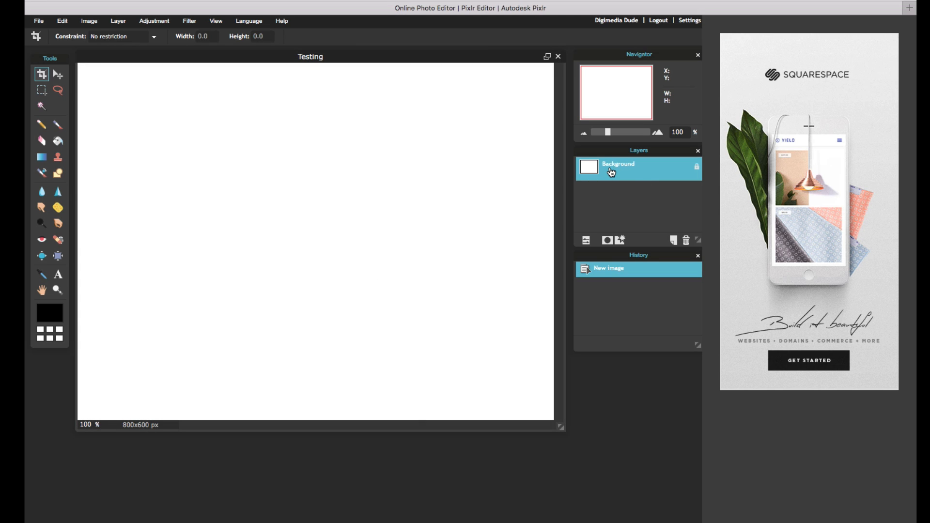
mouse_move(695, 170)
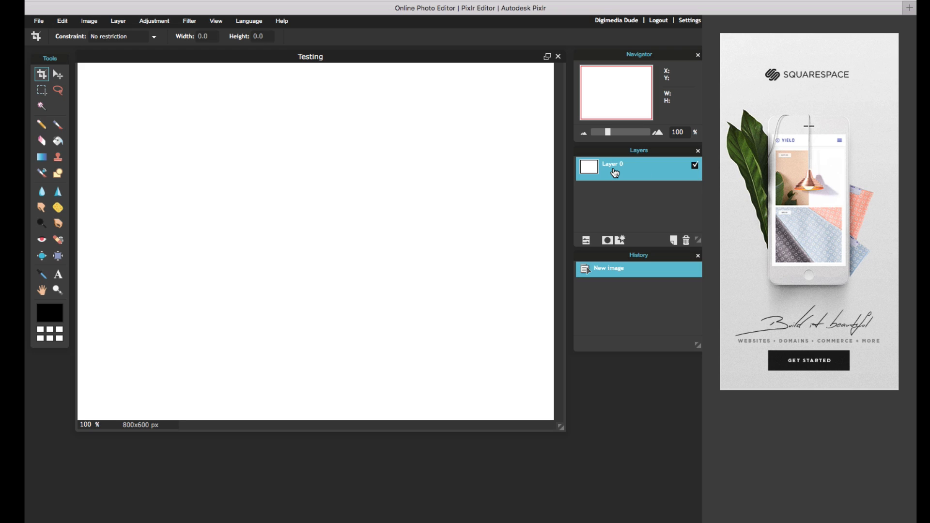
mouse_move(787, 209)
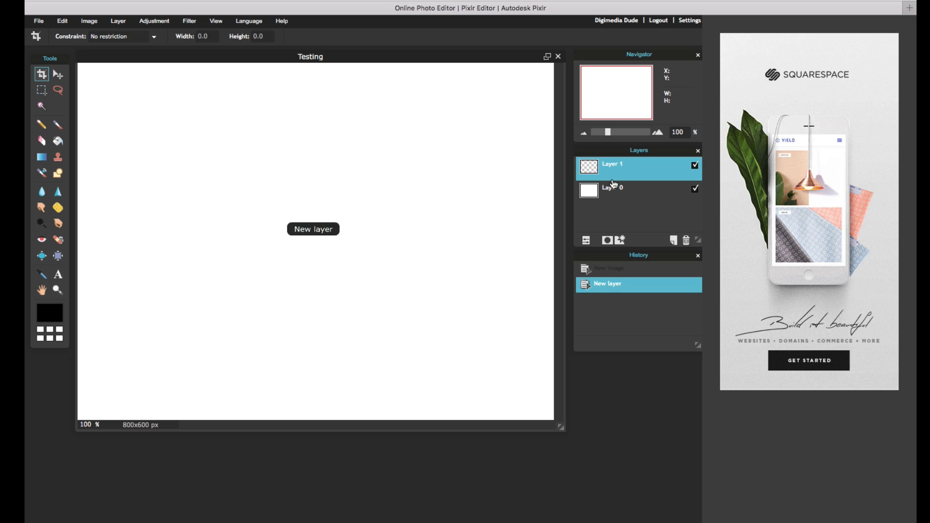
- Drag Layer 1 above the unlocked Layer 0 in the Layers panel
left_click_drag(617, 169, 618, 190)
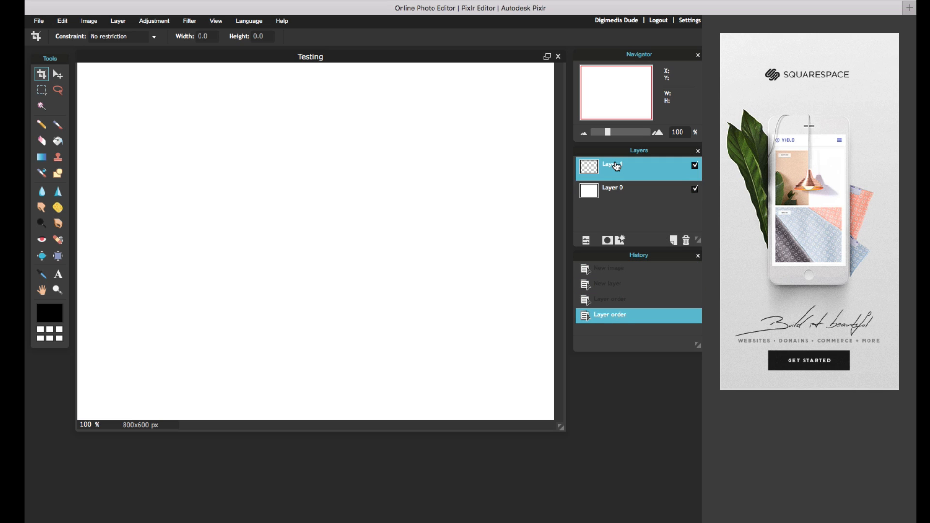
- Paint a wavy red brush stroke across Layer 1 and bring up its layer options
left_click(58, 124)
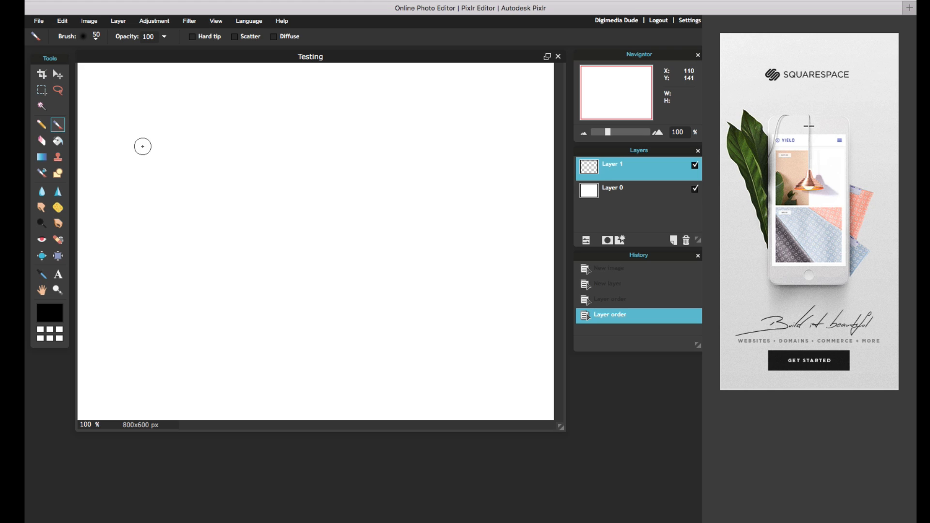
left_click(48, 312)
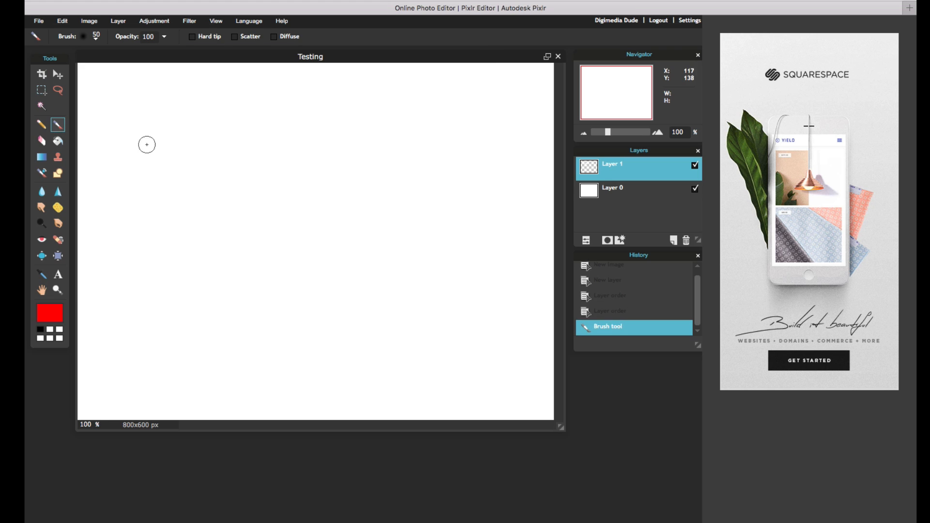
left_click_drag(145, 139, 460, 306)
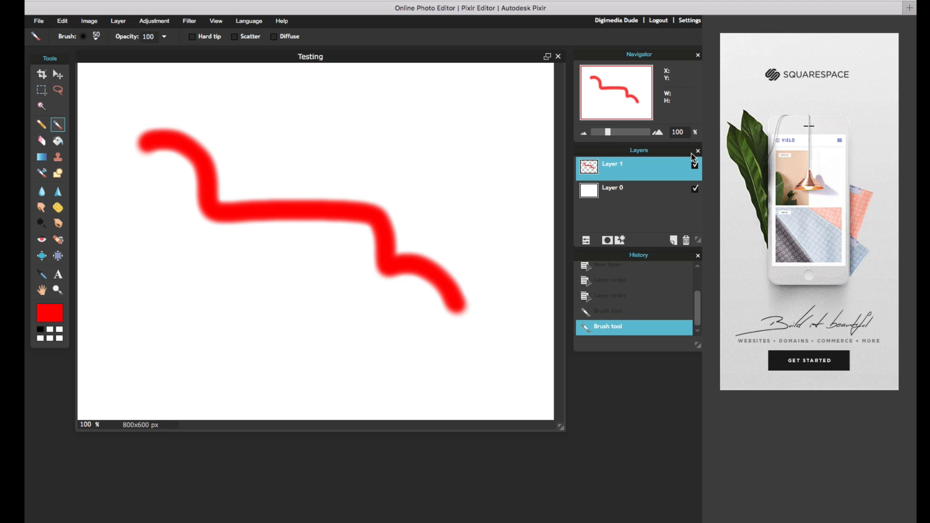
right_click(628, 168)
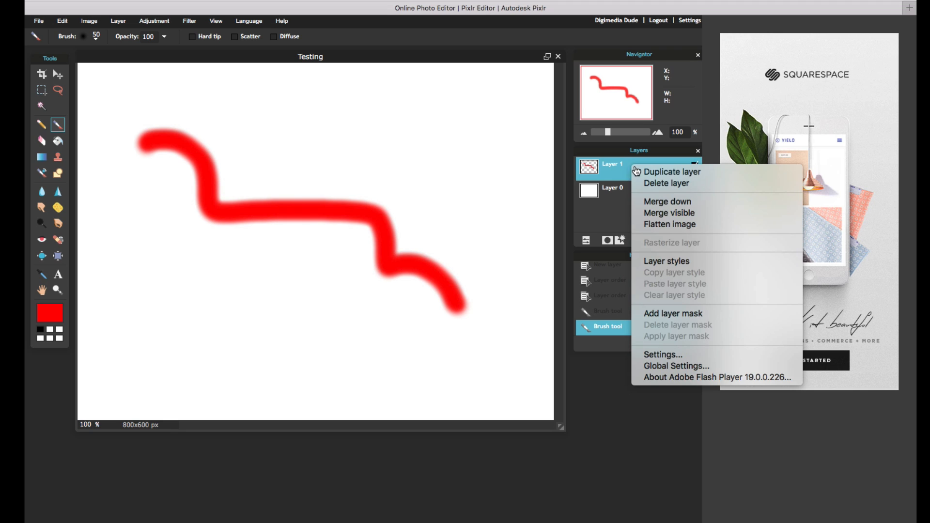
mouse_move(673, 218)
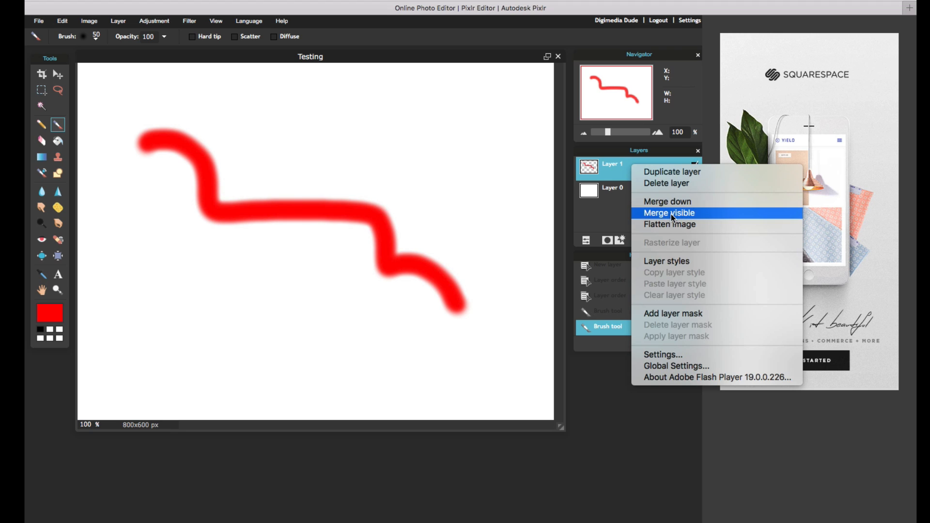
mouse_move(682, 176)
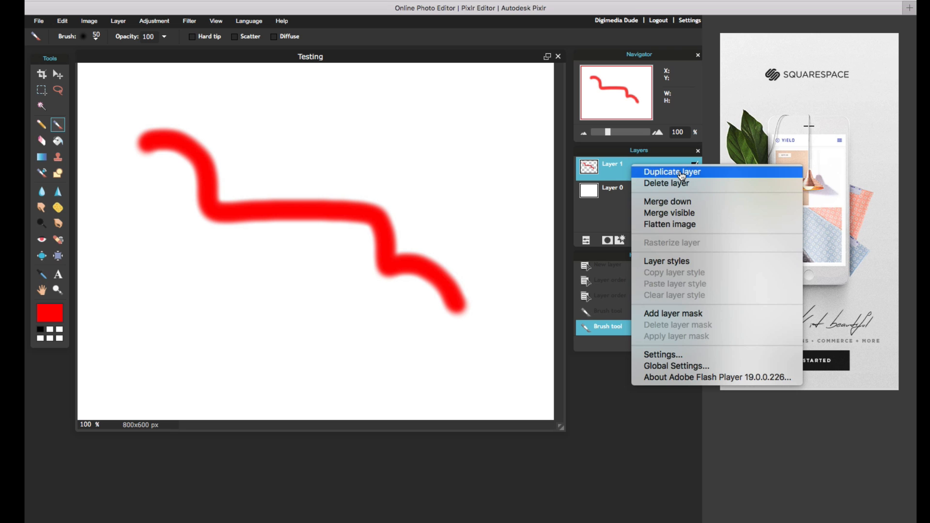
- In Layer Styles, enable Outer glow, raise its hardness and size, then cancel the changes
left_click(666, 262)
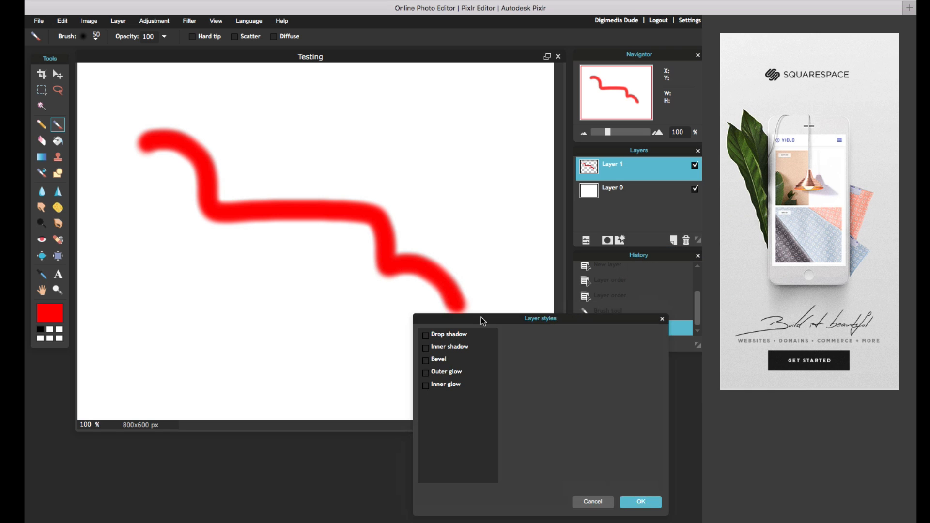
mouse_move(460, 353)
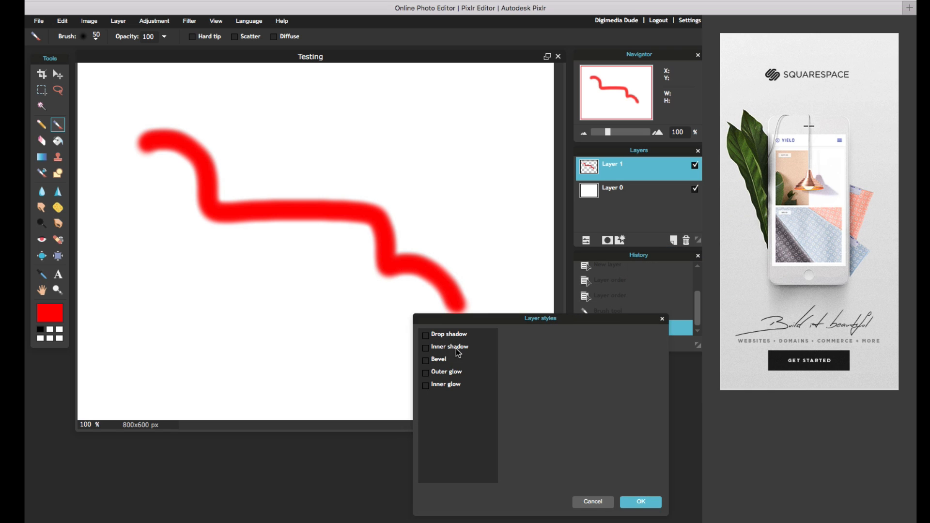
mouse_move(439, 364)
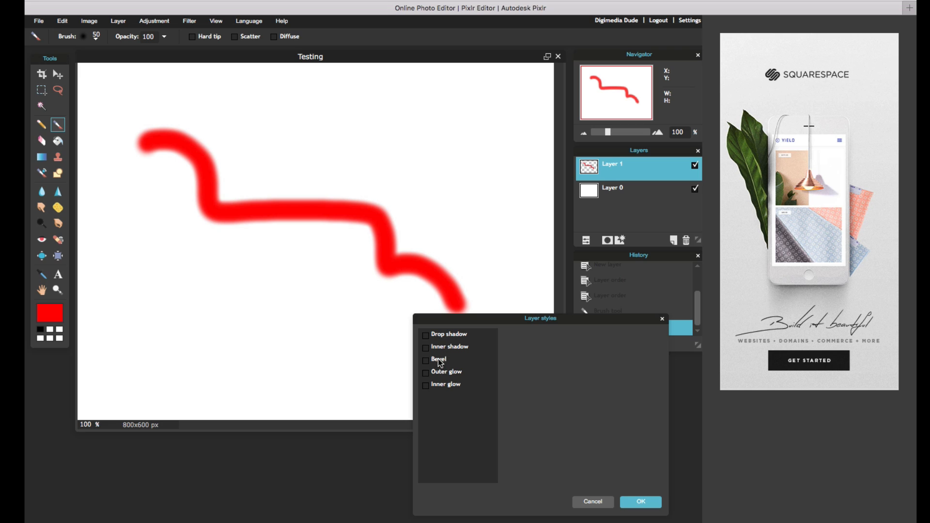
left_click(425, 373)
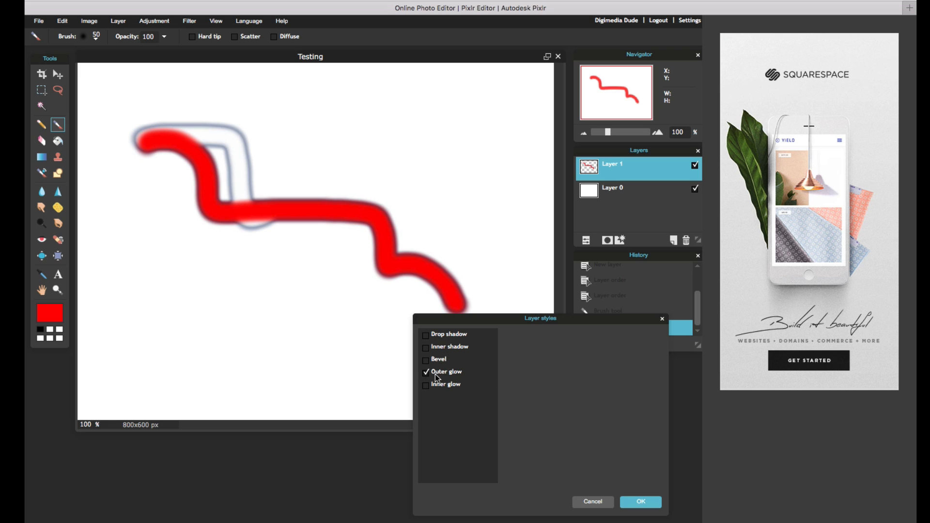
left_click(445, 372)
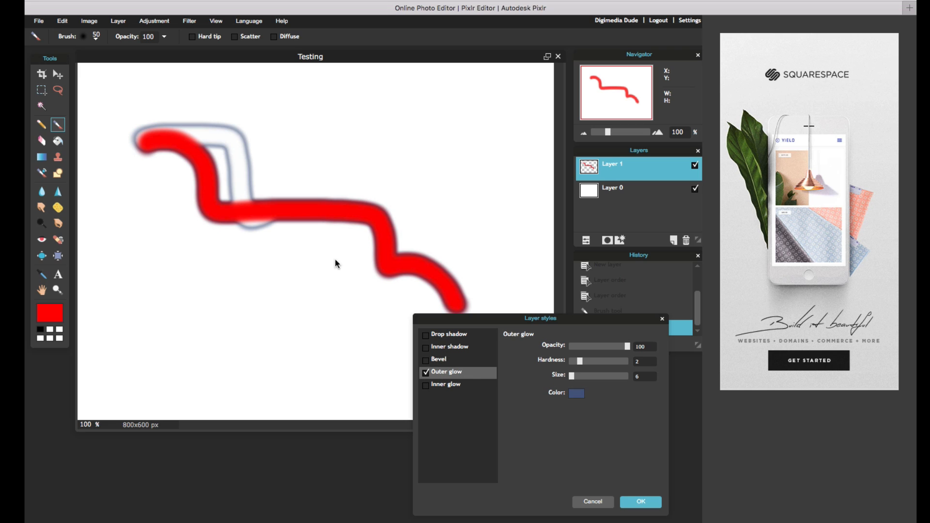
left_click_drag(578, 361, 601, 361)
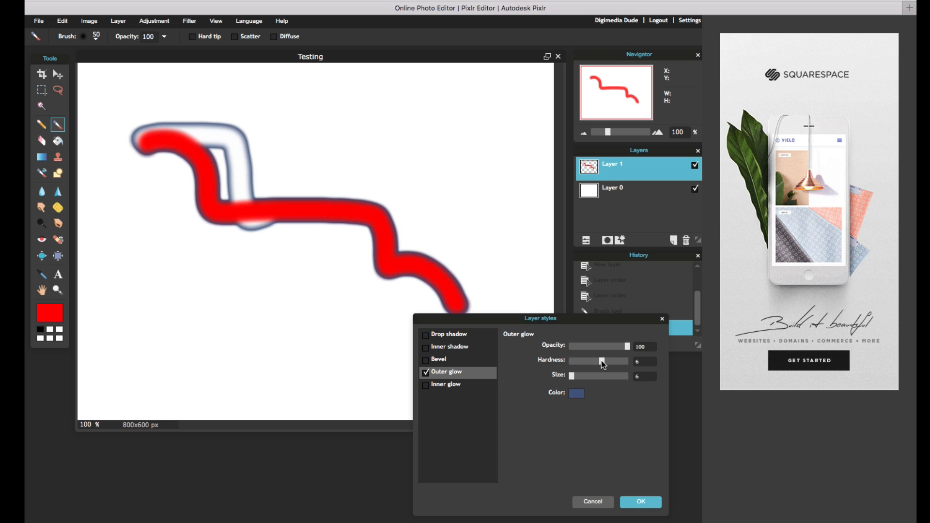
left_click_drag(575, 376, 601, 376)
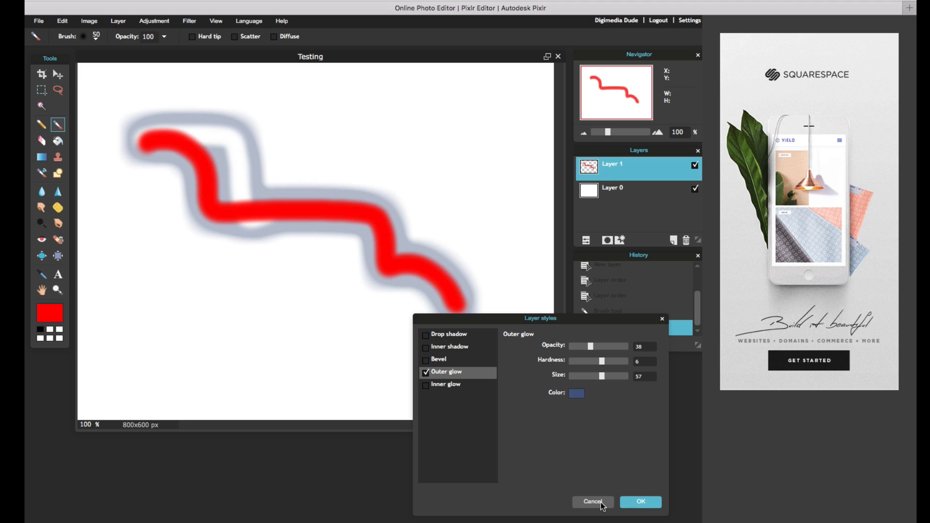
left_click(593, 502)
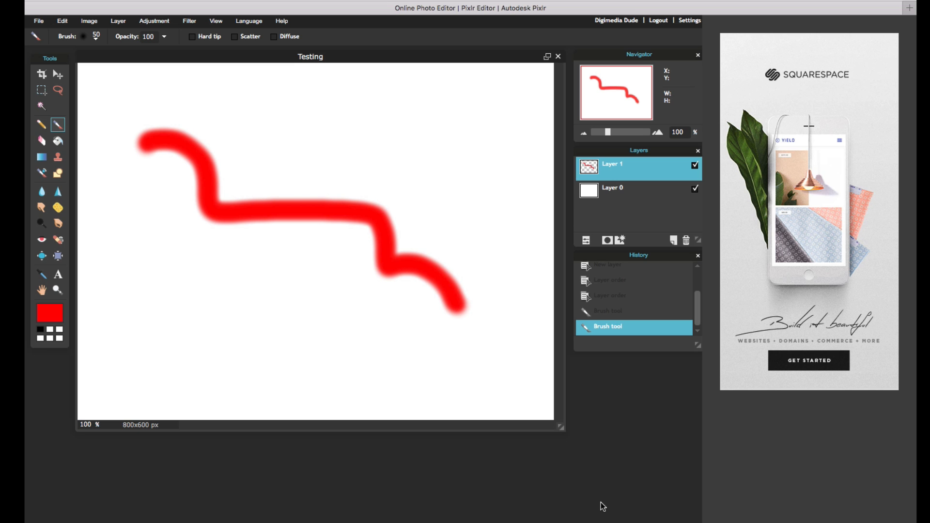
left_click(34, 21)
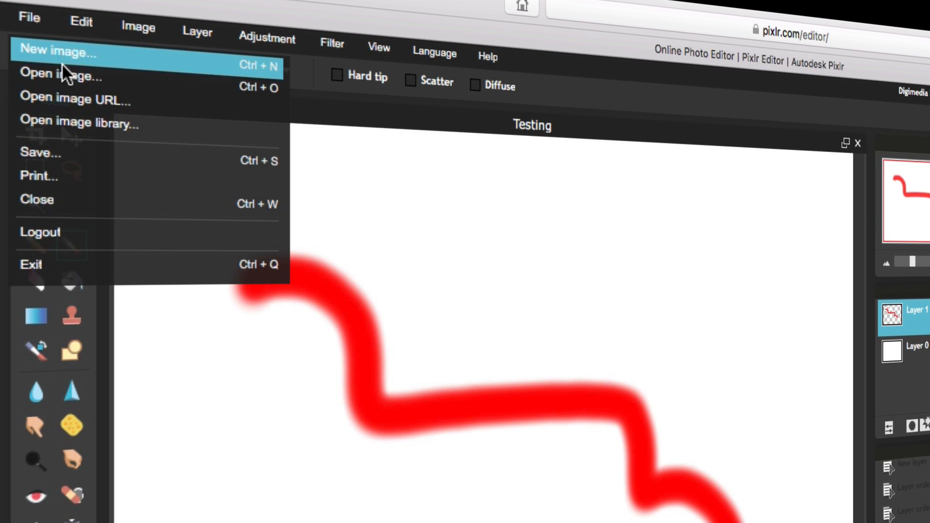
left_click(34, 153)
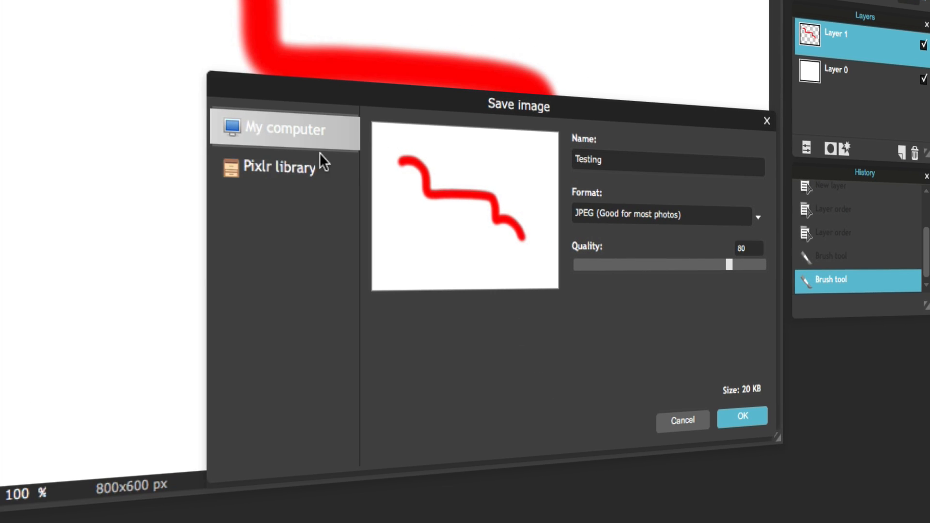
mouse_move(305, 182)
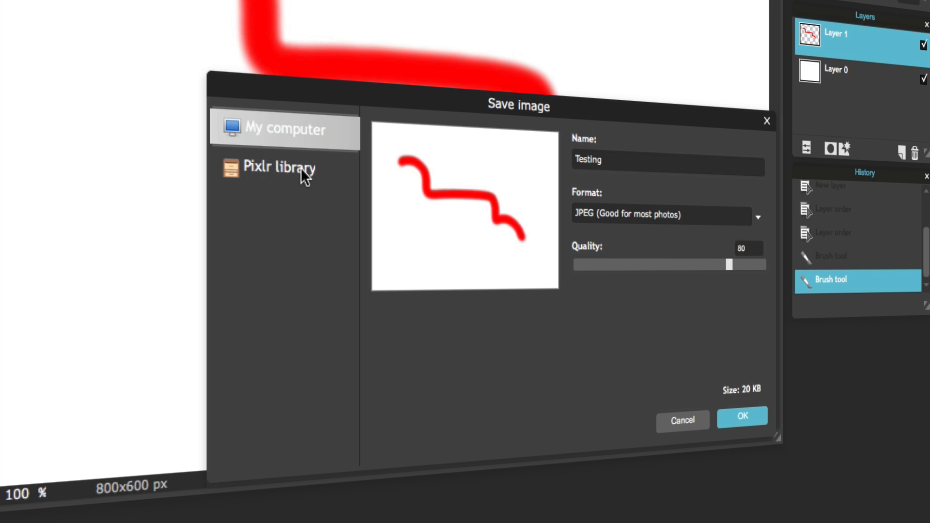
left_click(283, 170)
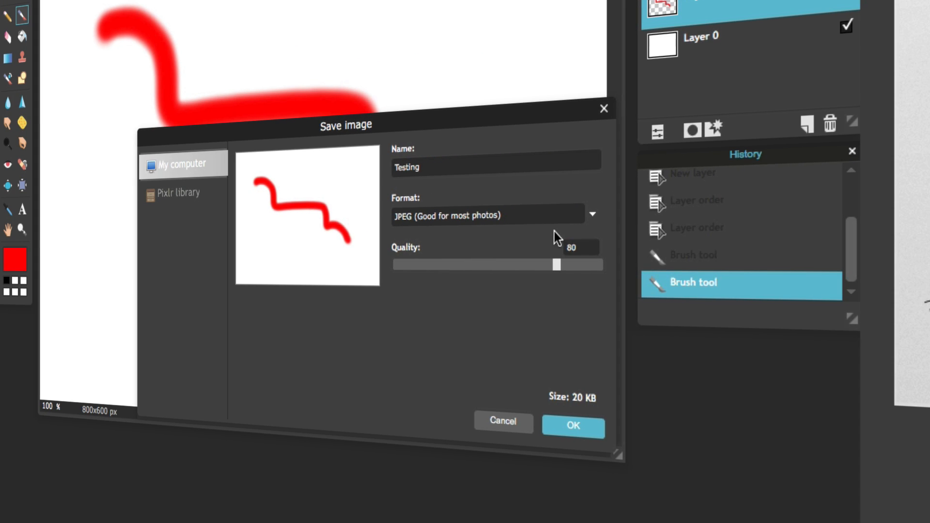
left_click(496, 215)
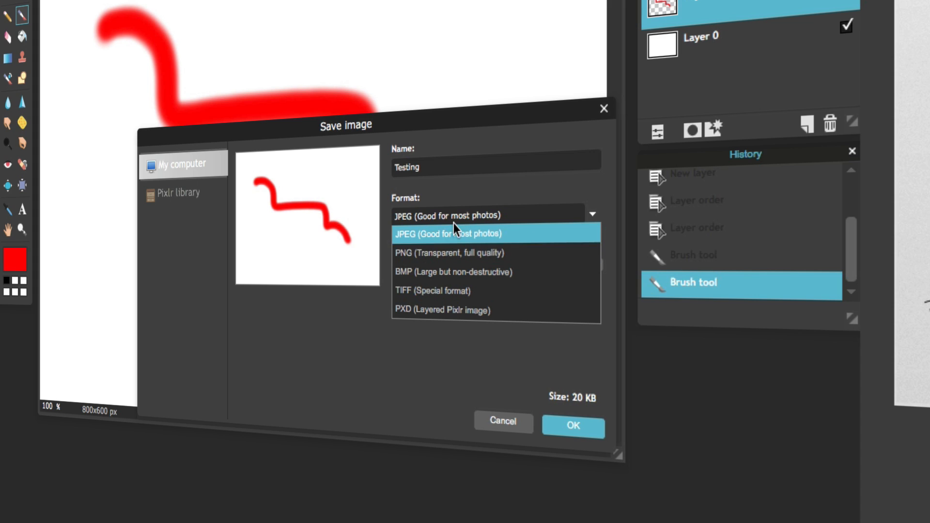
mouse_move(490, 258)
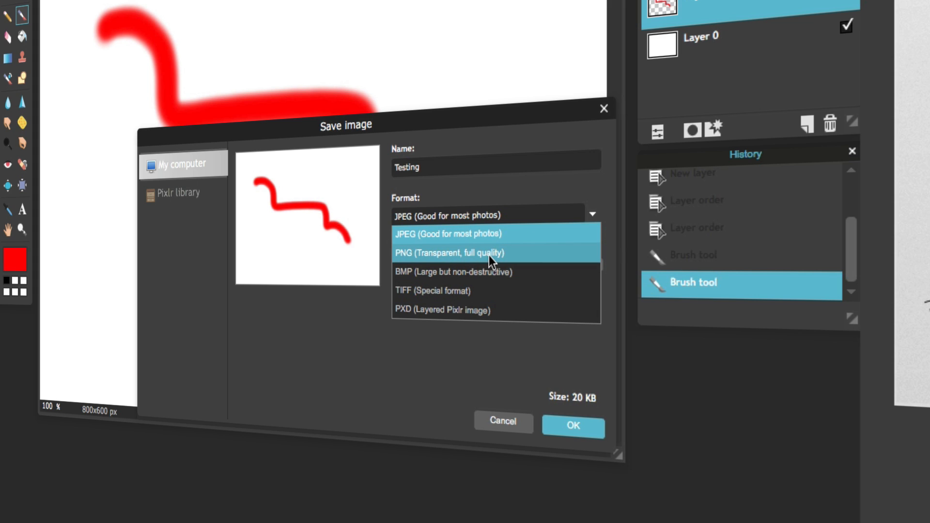
mouse_move(470, 310)
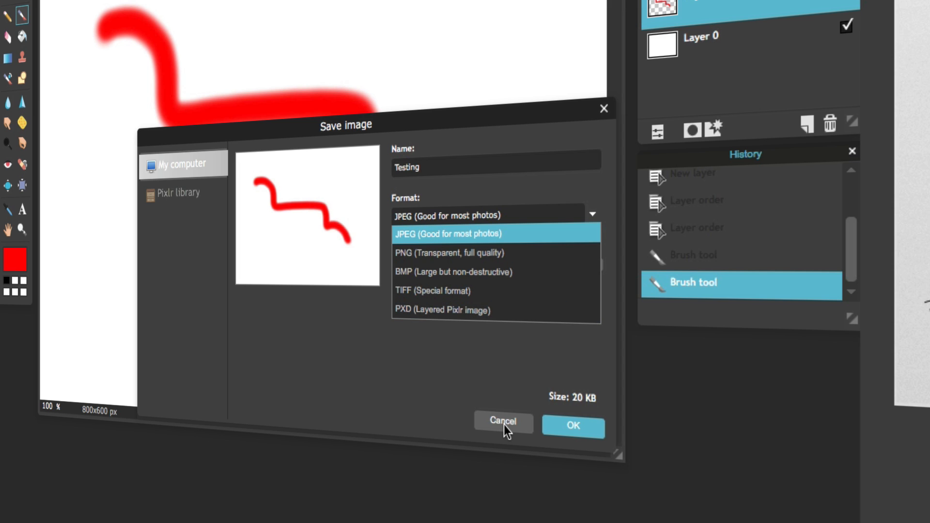
left_click(504, 423)
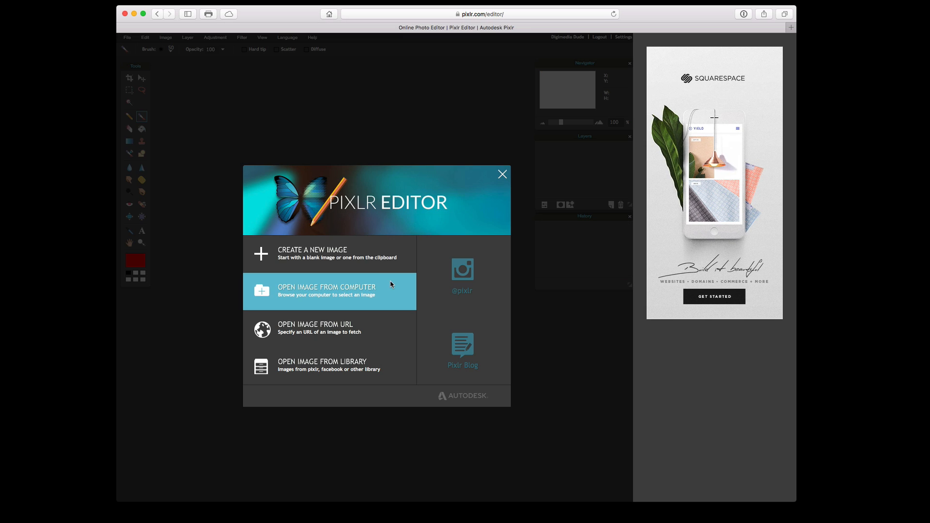
mouse_move(485, 202)
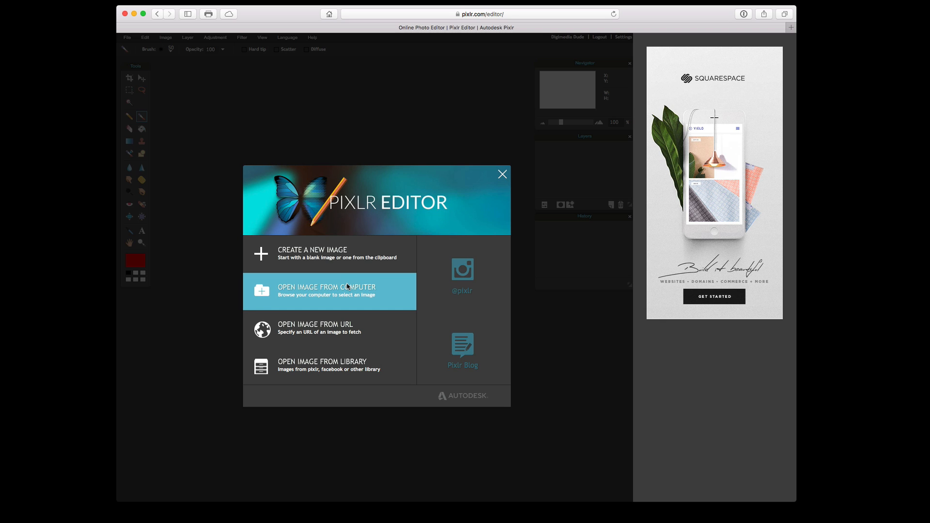
- Open the YouTube thumbnail PSD from the computer
left_click(330, 291)
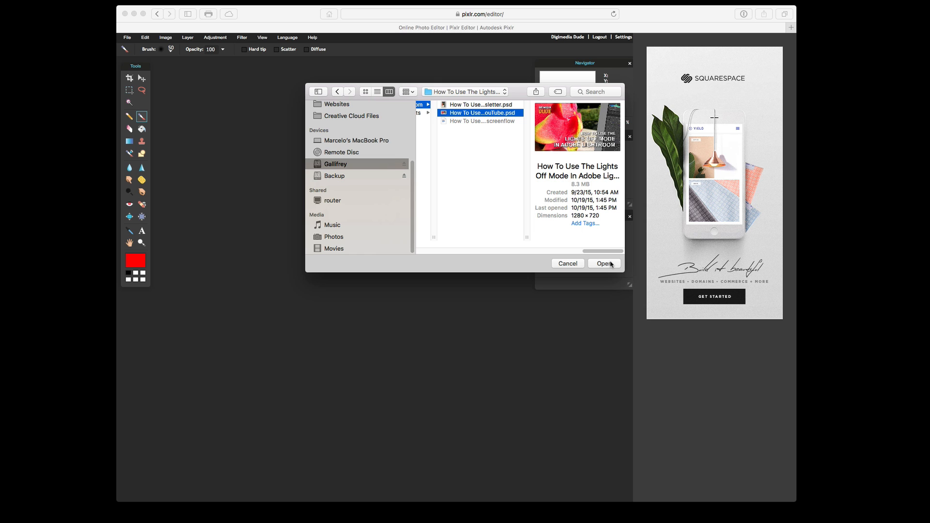
left_click(605, 264)
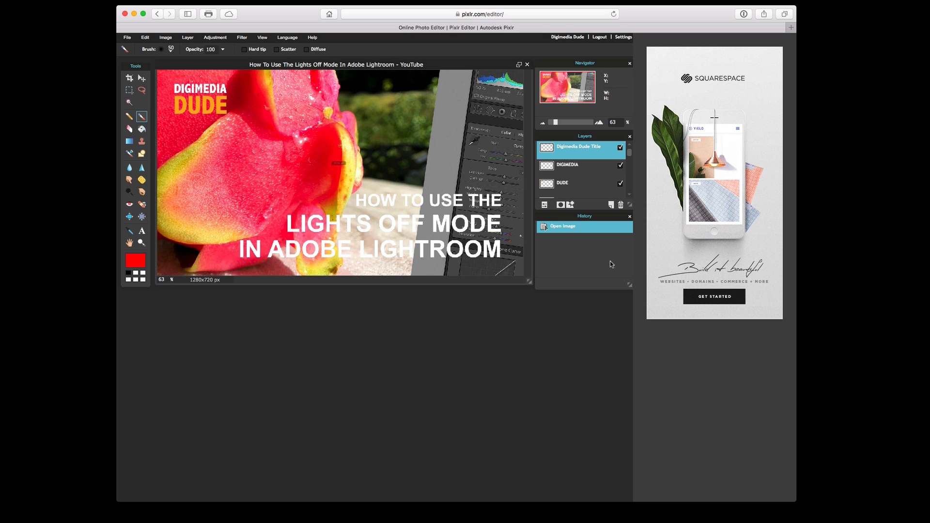
mouse_move(431, 178)
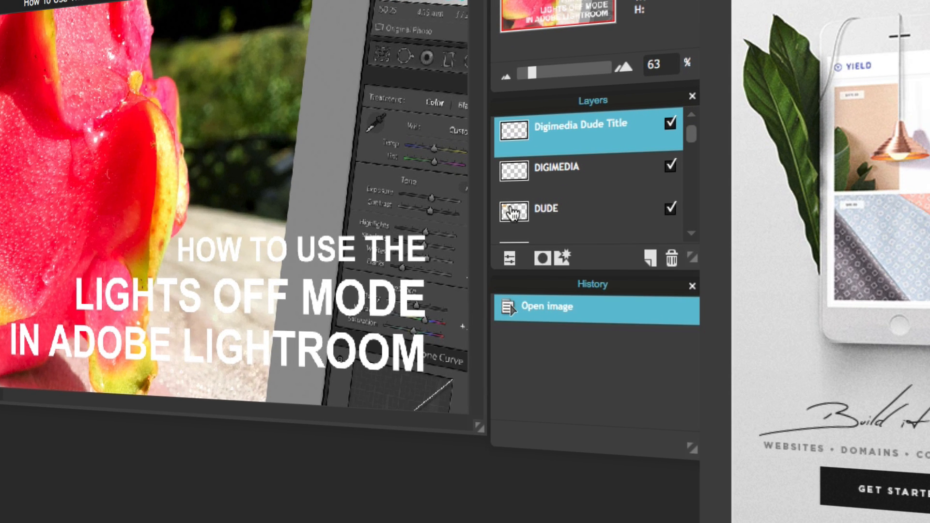
mouse_move(710, 136)
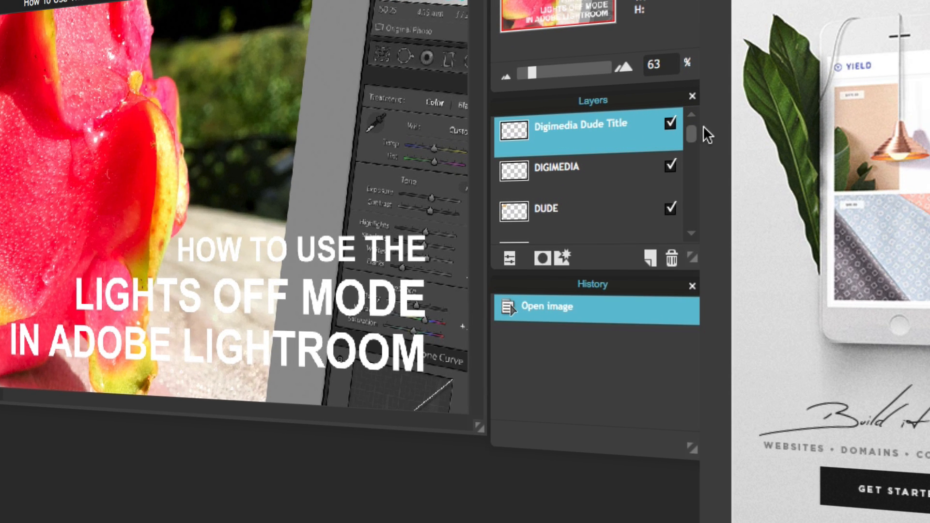
- Scroll down the Layers panel to reveal Video Title, Layer 2 and locked Layer 1
scroll("down", 3)
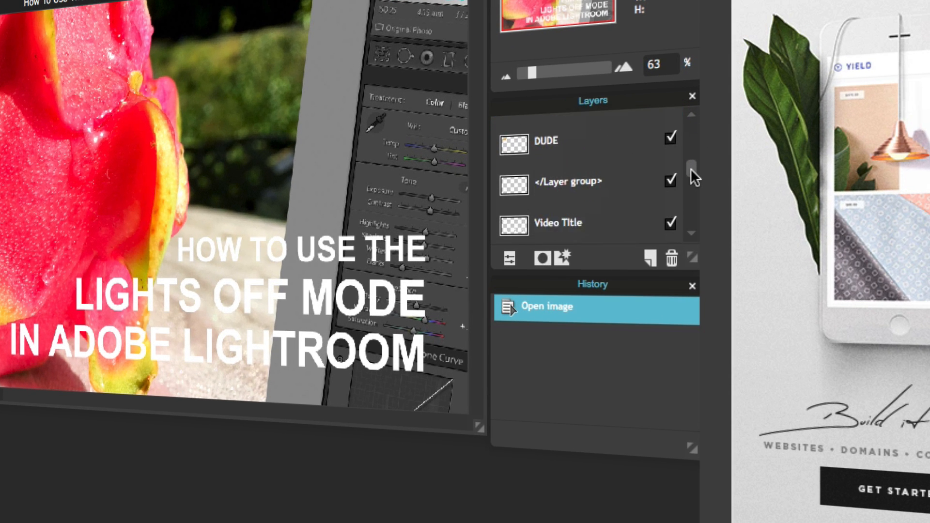
scroll("down", 3)
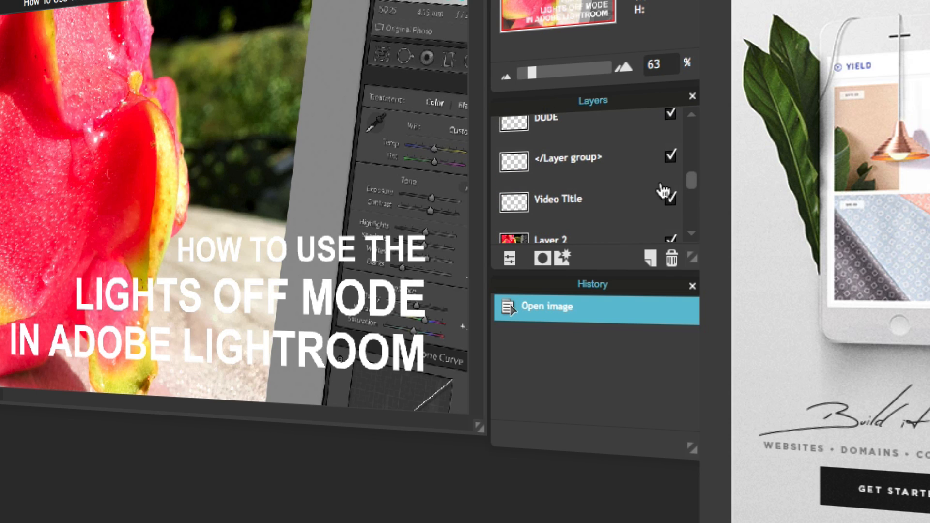
mouse_move(693, 195)
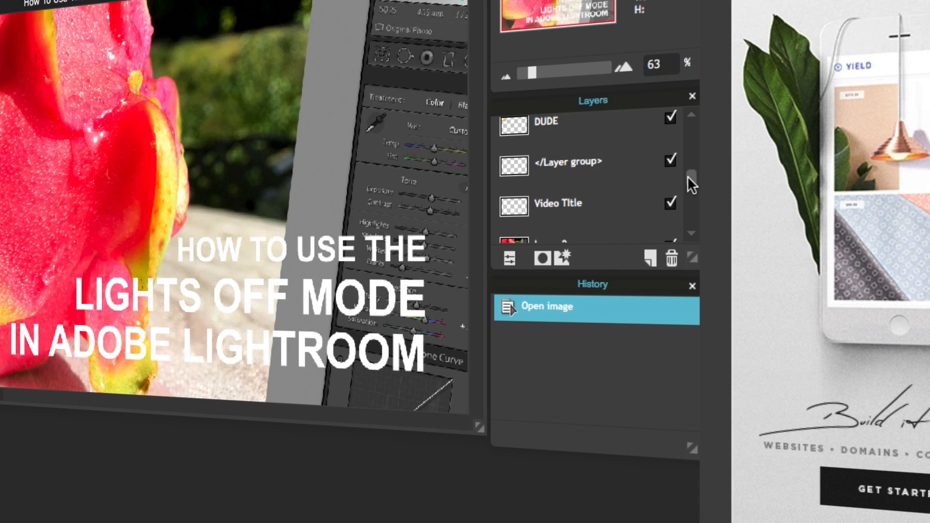
mouse_move(694, 181)
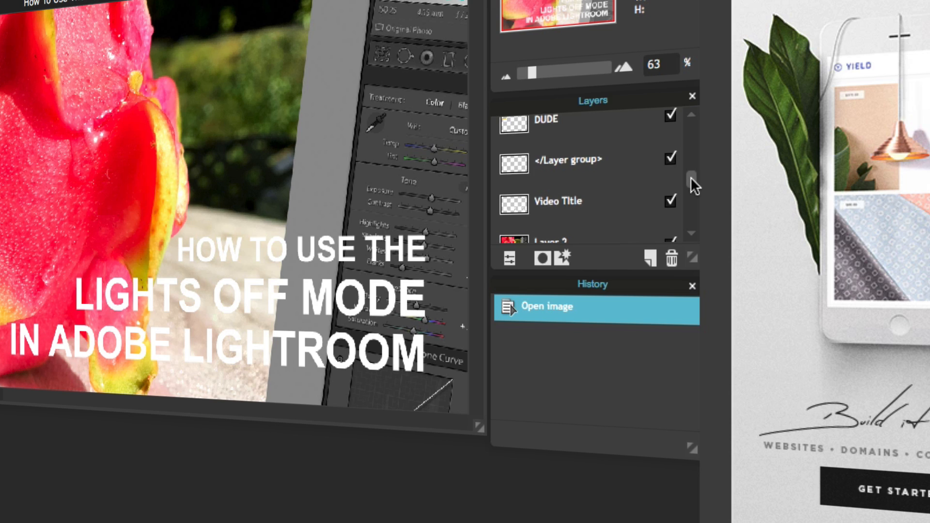
scroll("down", 3)
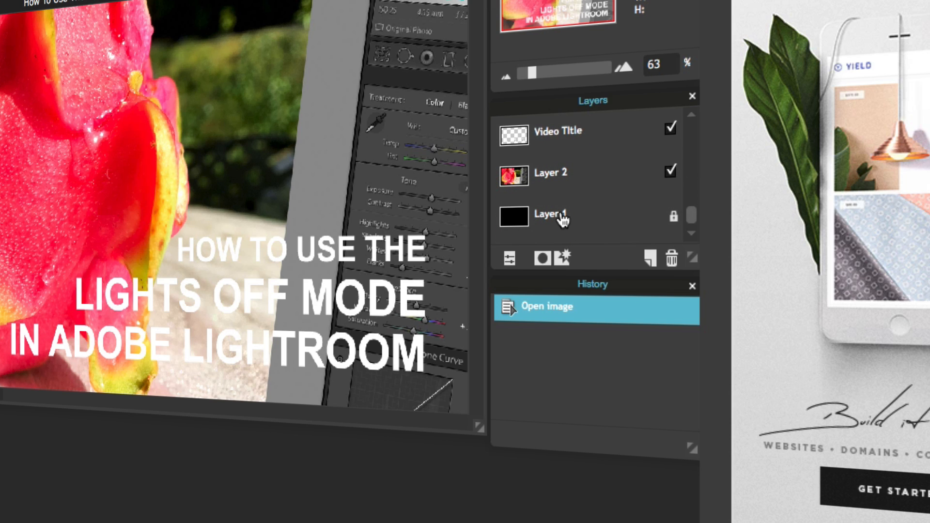
mouse_move(535, 179)
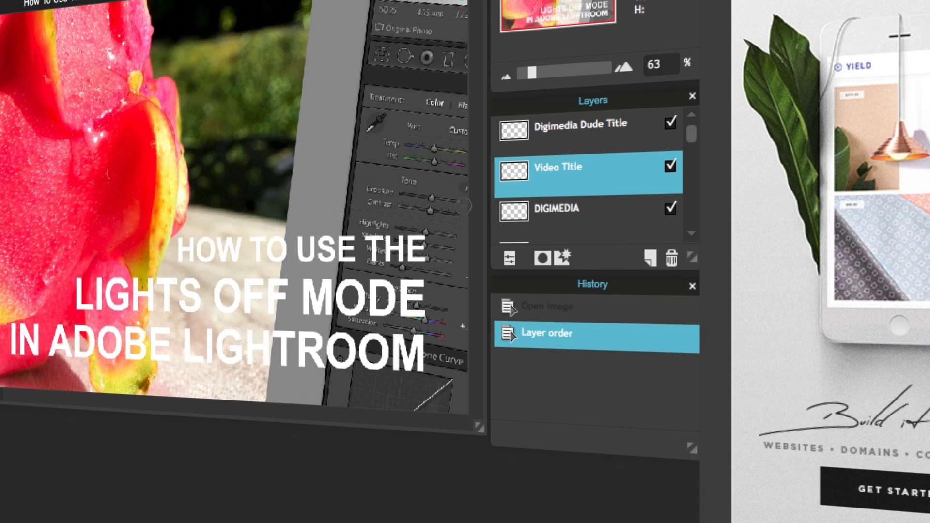
mouse_move(572, 179)
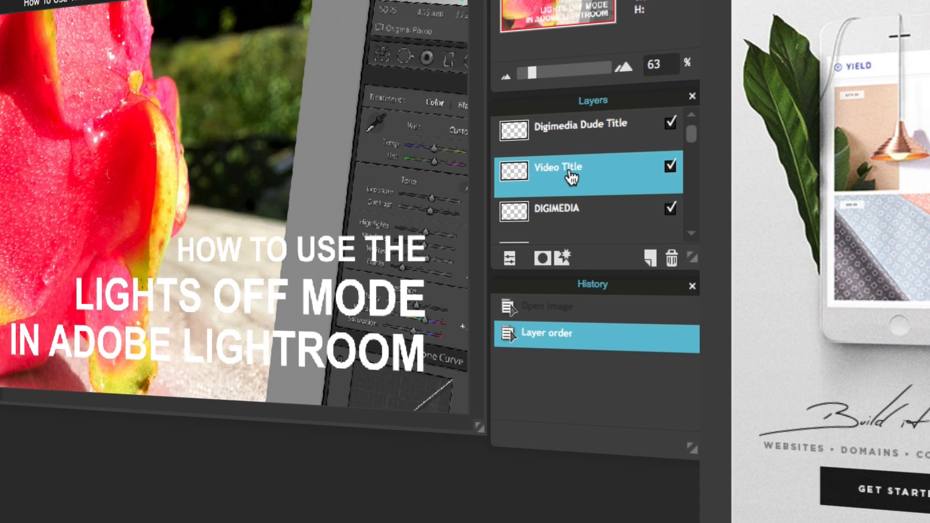